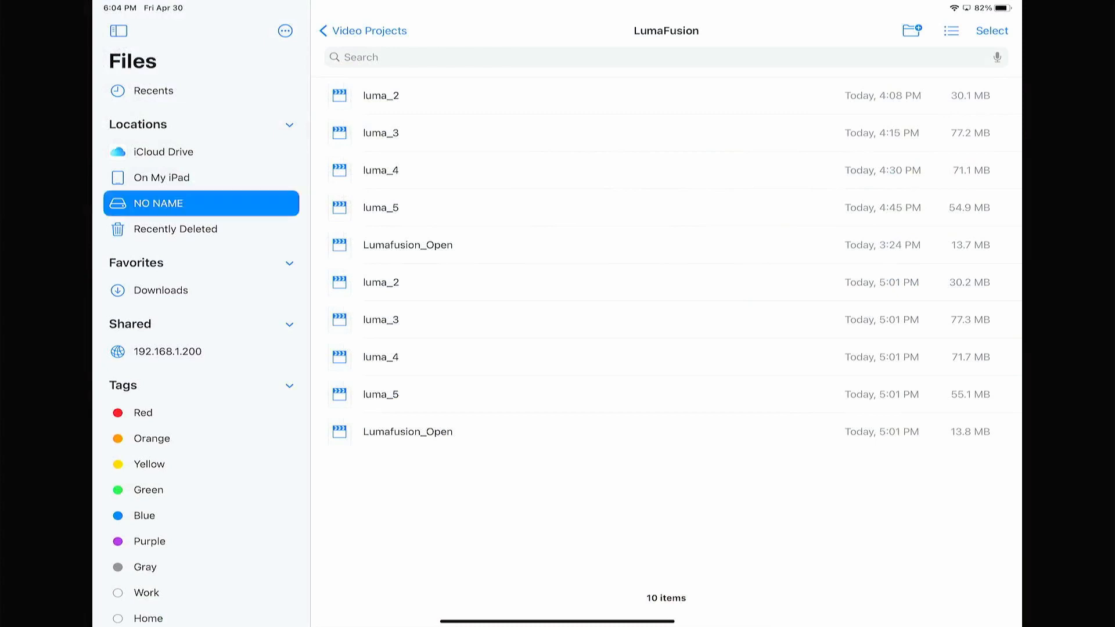
# Step: Open DCIM > 100GOPRO on the NO NAME card and bring up actions for clip GX011372
pyautogui.click(201, 203)
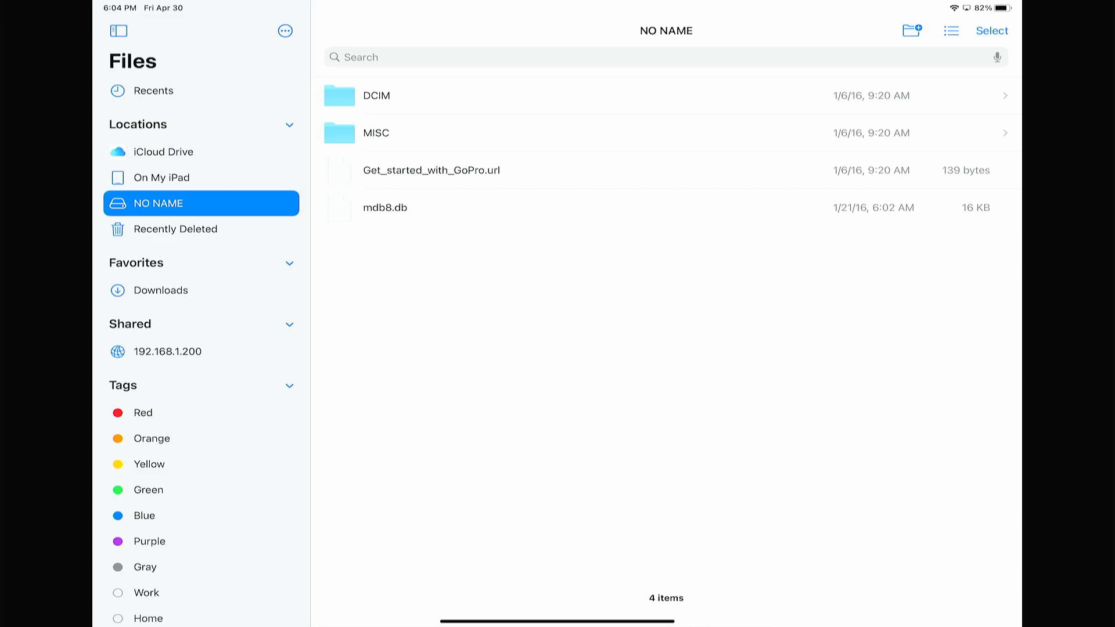
pyautogui.click(376, 96)
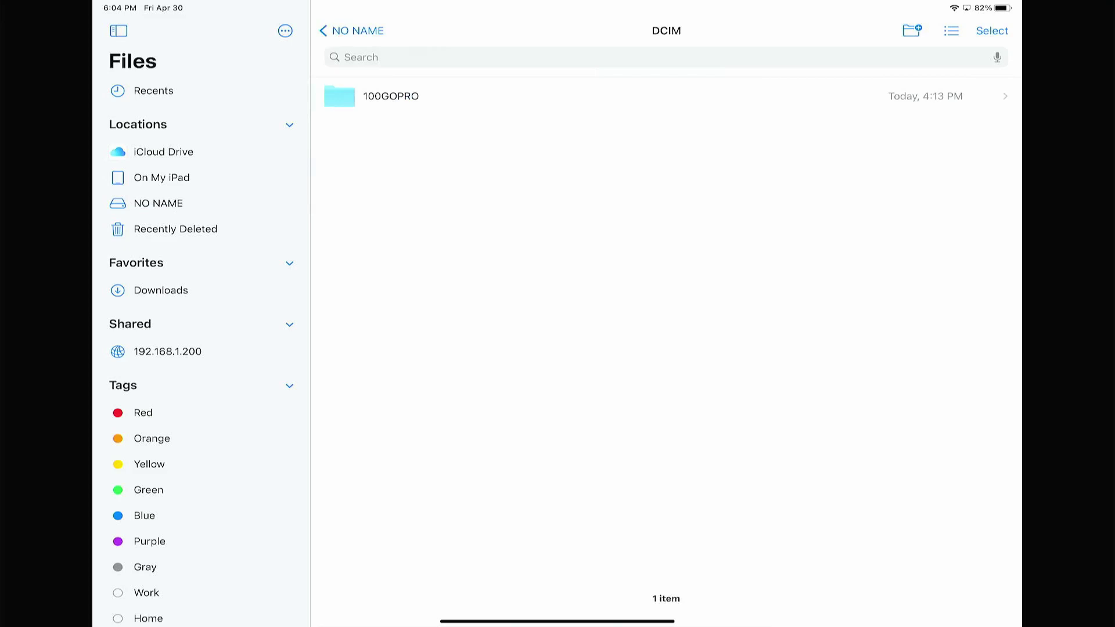
pyautogui.click(390, 96)
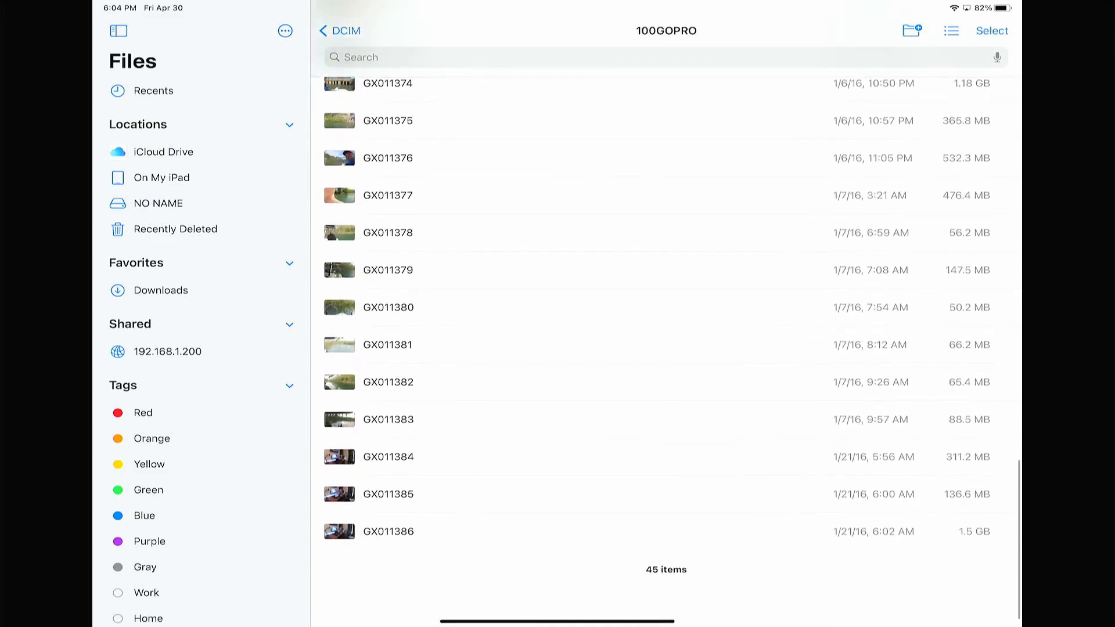
pyautogui.scroll(3)
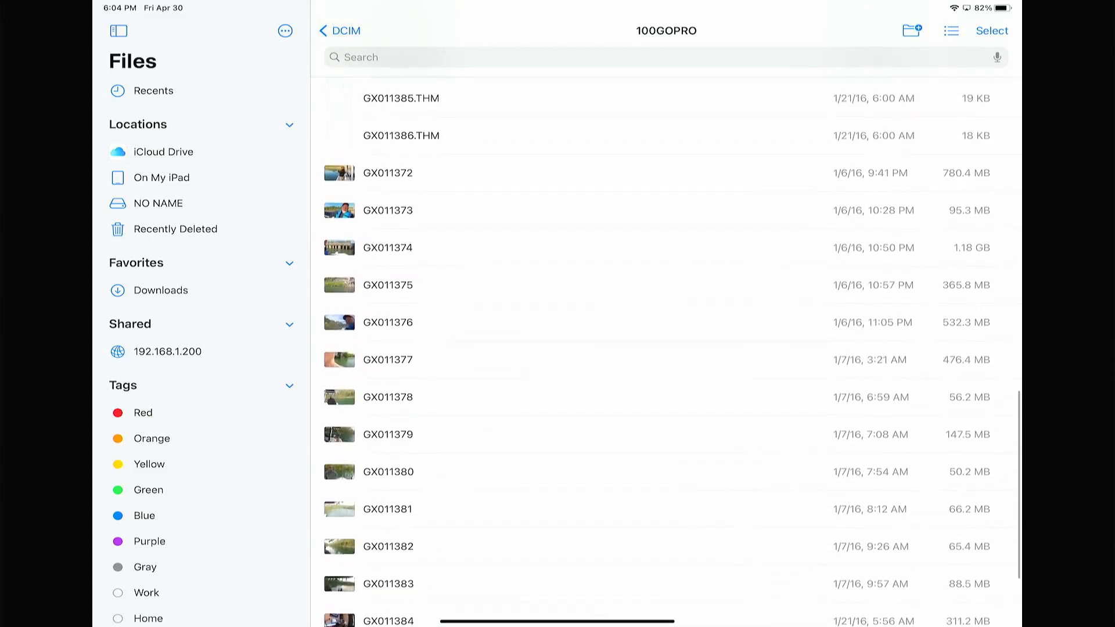
pyautogui.scroll(3)
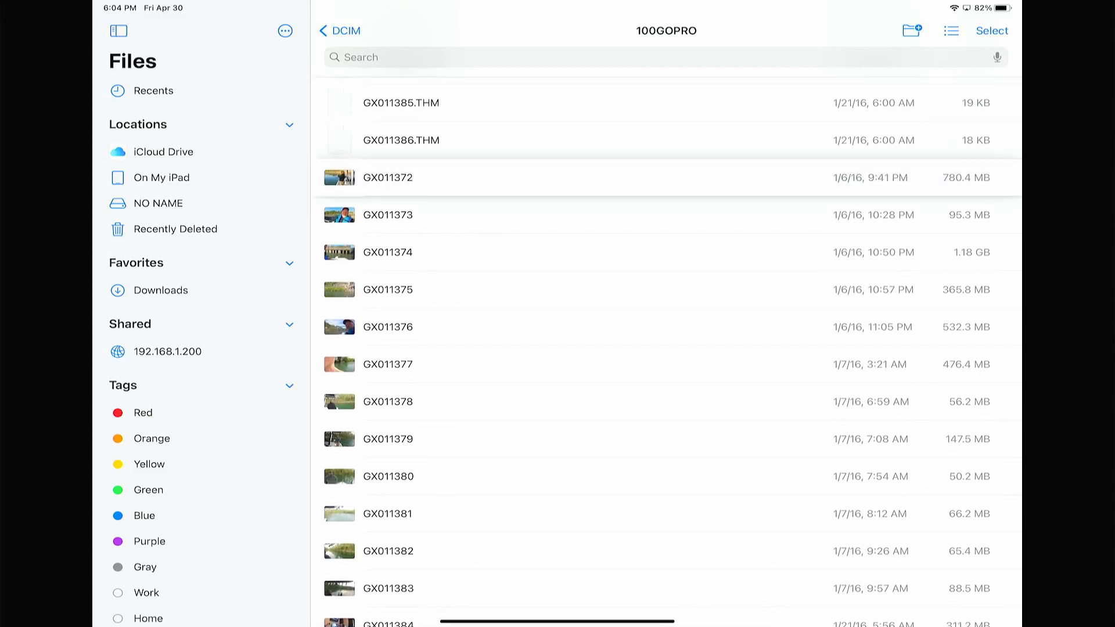
pyautogui.rightClick(387, 178)
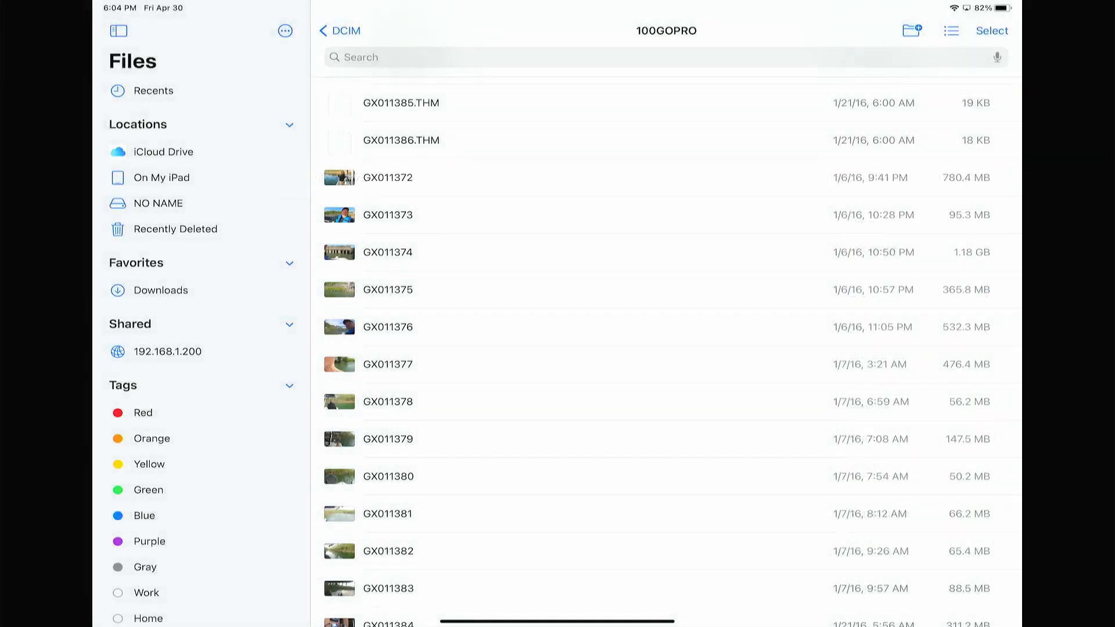
# Step: Paste GX011372 into On My iPad > LumaFusion > Projects > LumaFusion
pyautogui.click(160, 177)
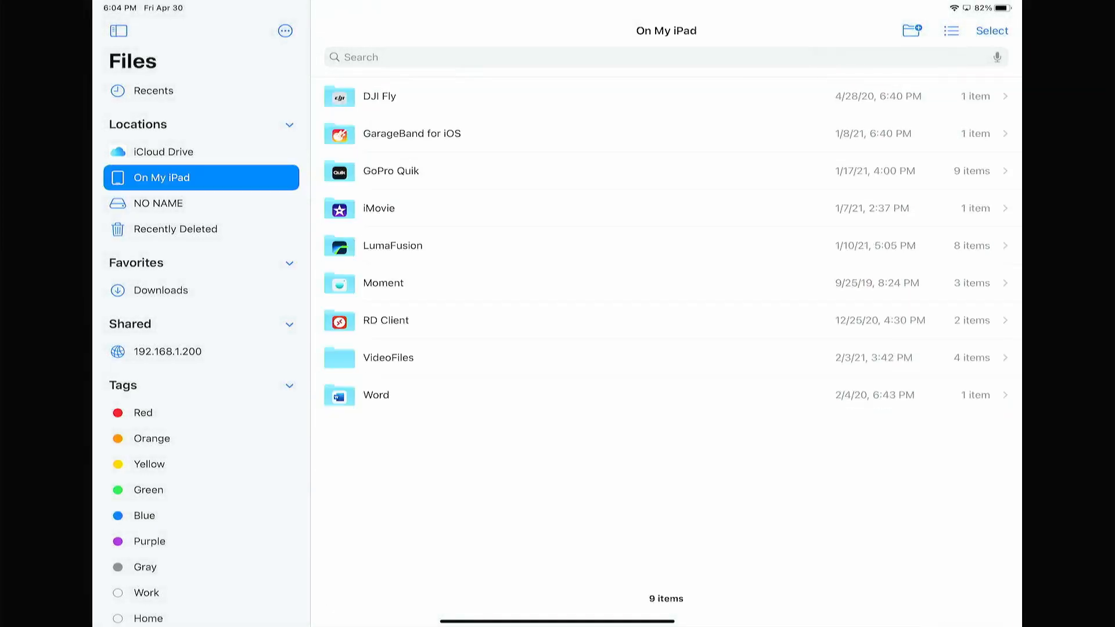
pyautogui.click(392, 245)
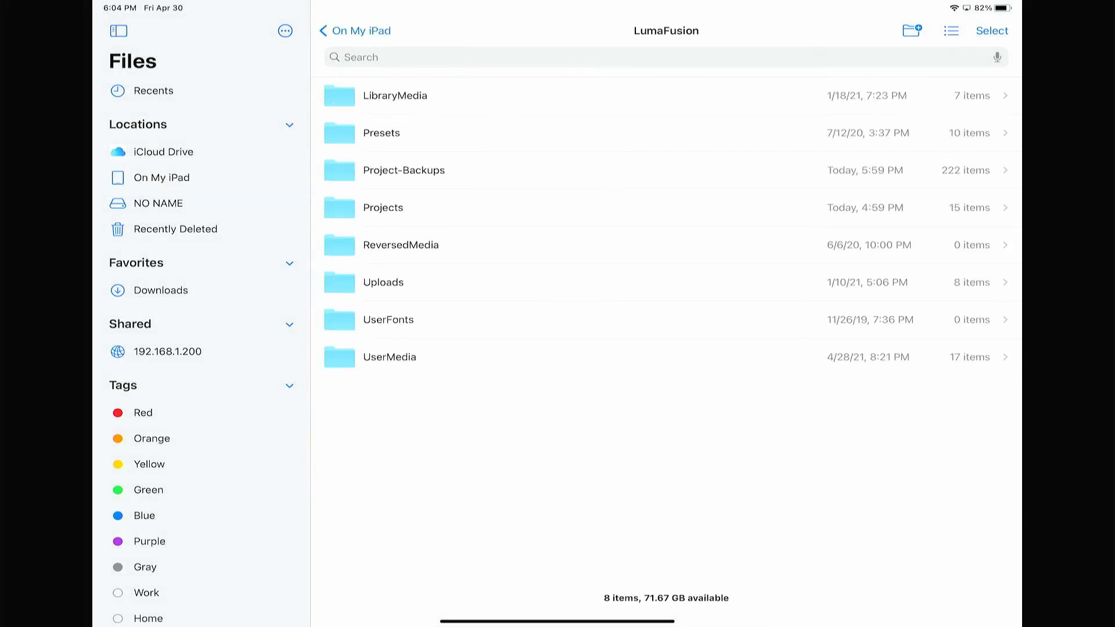
pyautogui.click(383, 206)
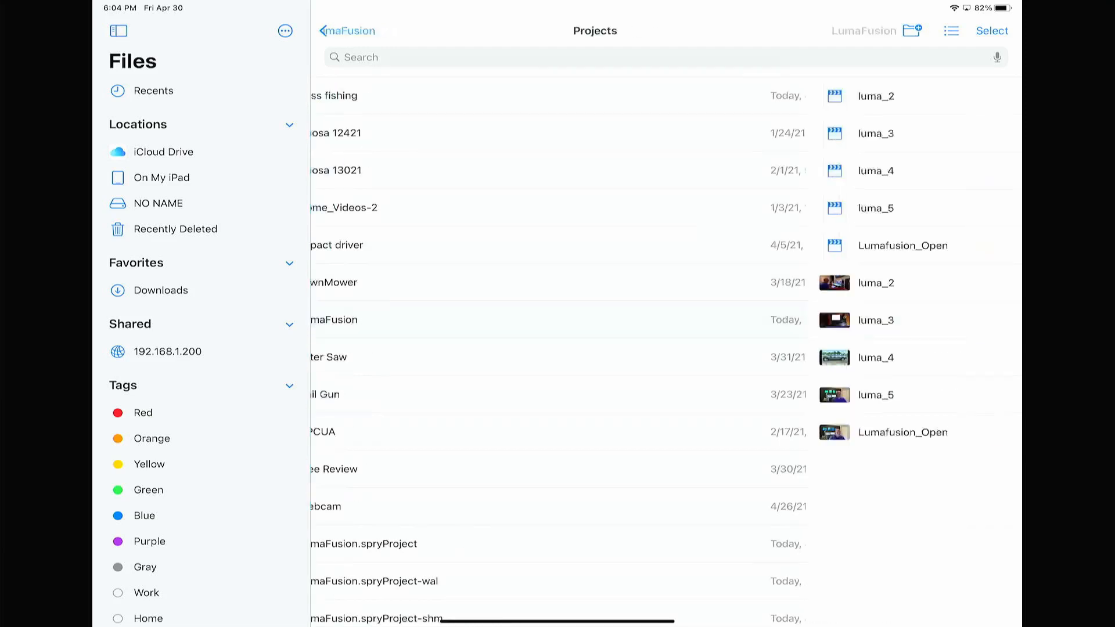
pyautogui.click(865, 31)
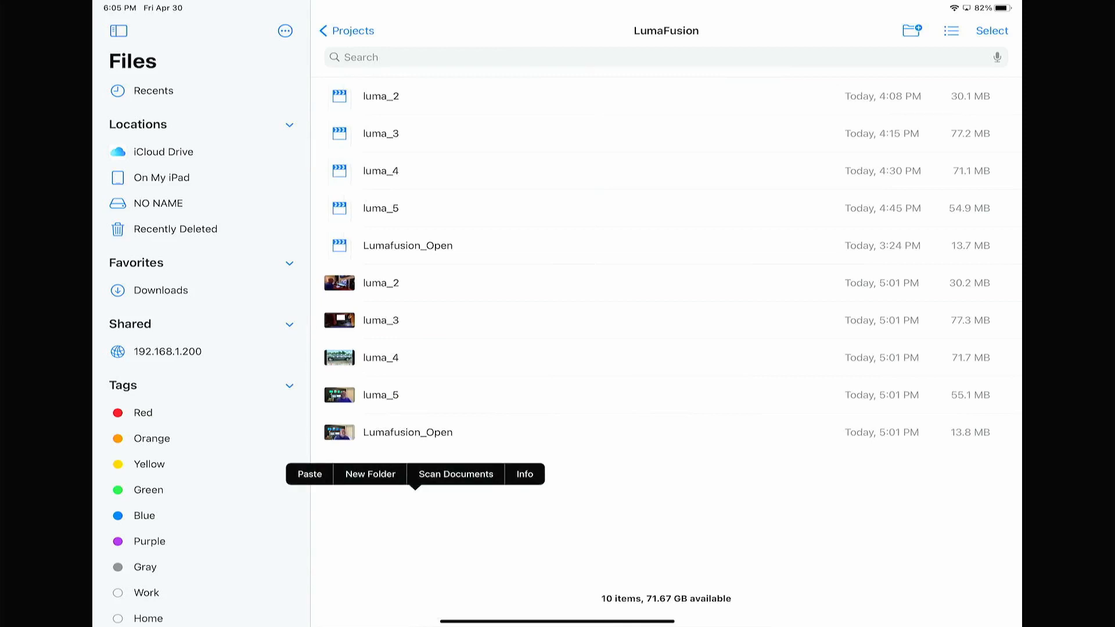
pyautogui.click(309, 474)
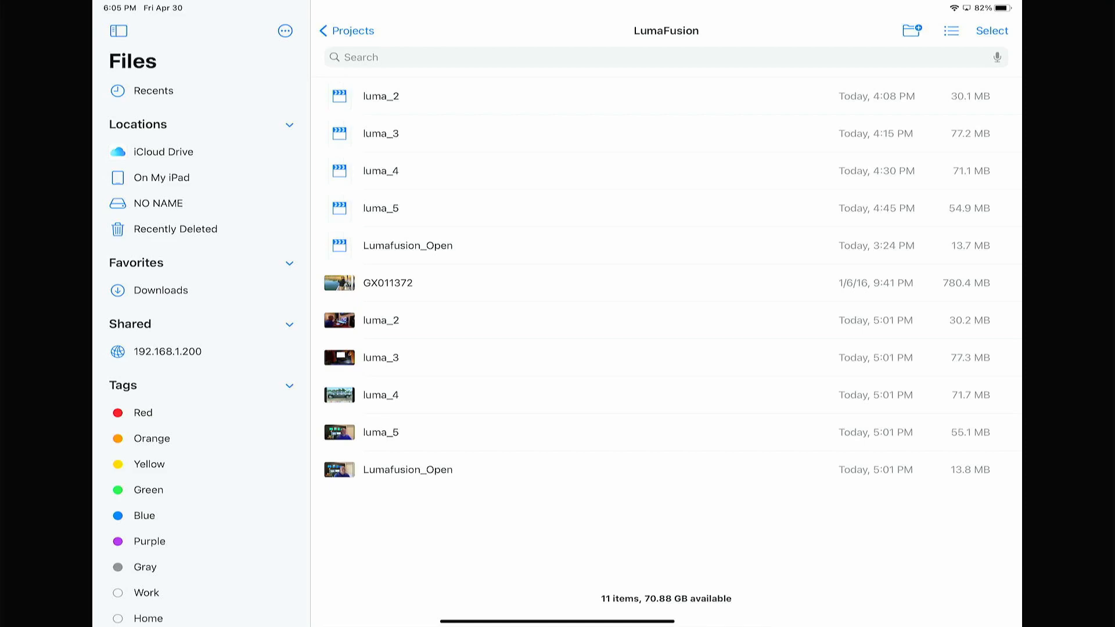
# Step: Switch to LumaFusion and show the saved projects list
pyautogui.press('home')
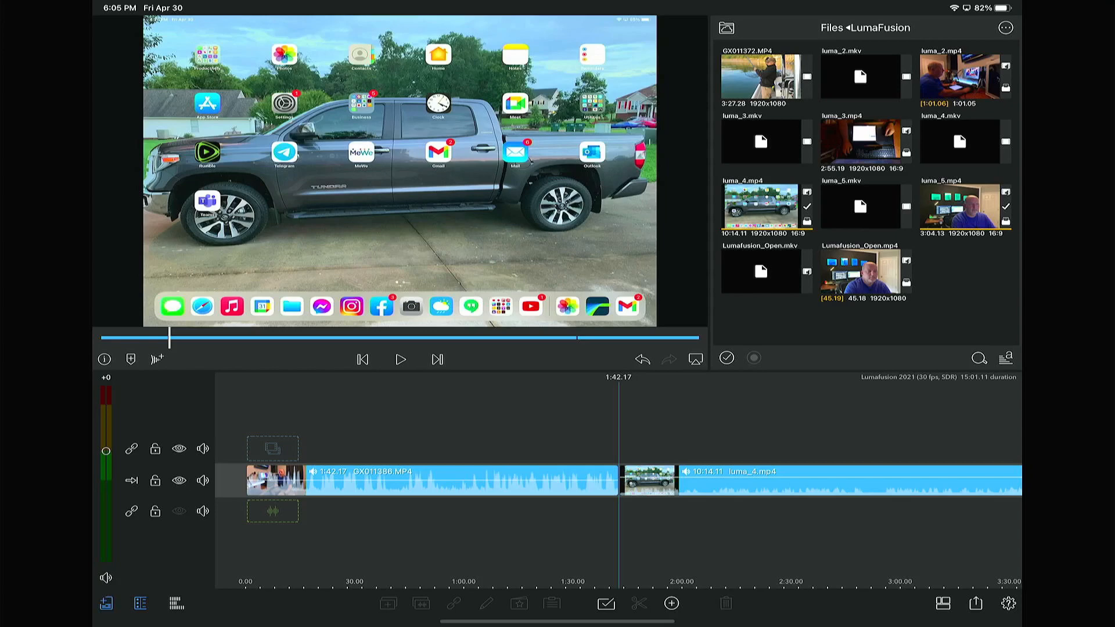
pyautogui.click(140, 604)
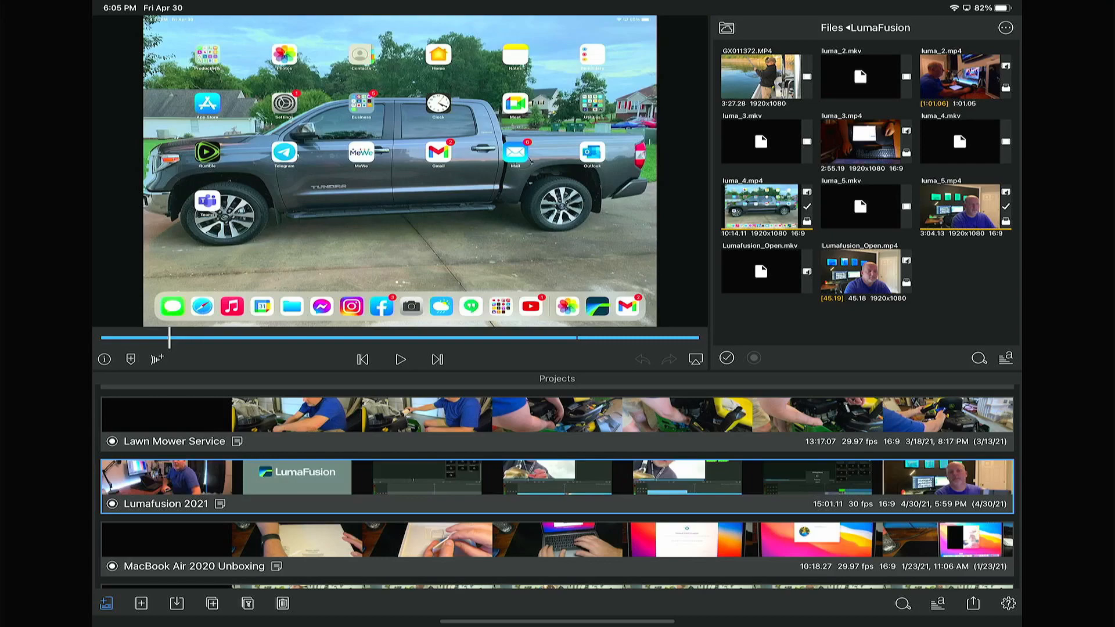
# Step: Create project 'Lumafusion How-To 2021' at 30 fps, 16:9 Landscape, Standard Rec. 709
pyautogui.click(140, 603)
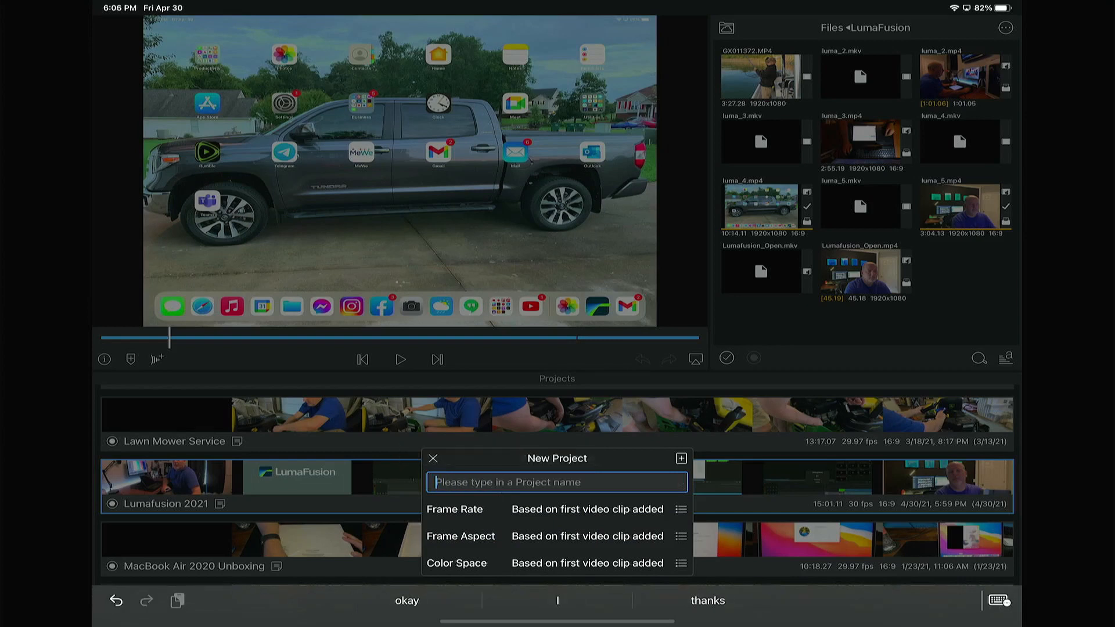
pyautogui.write('Lu')
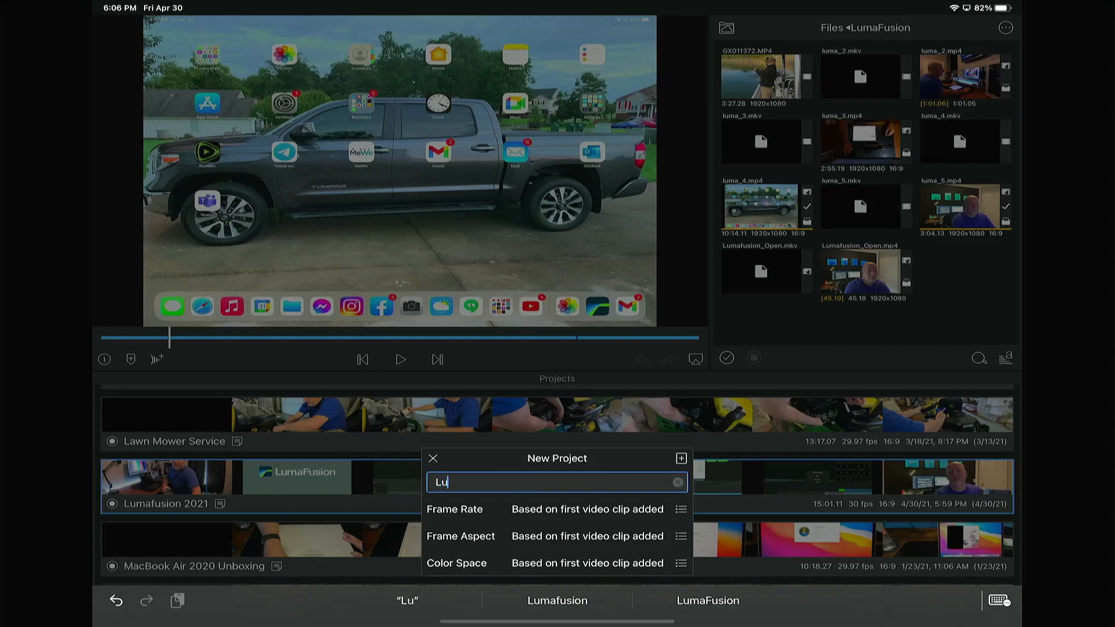
pyautogui.write('mafusion How-To')
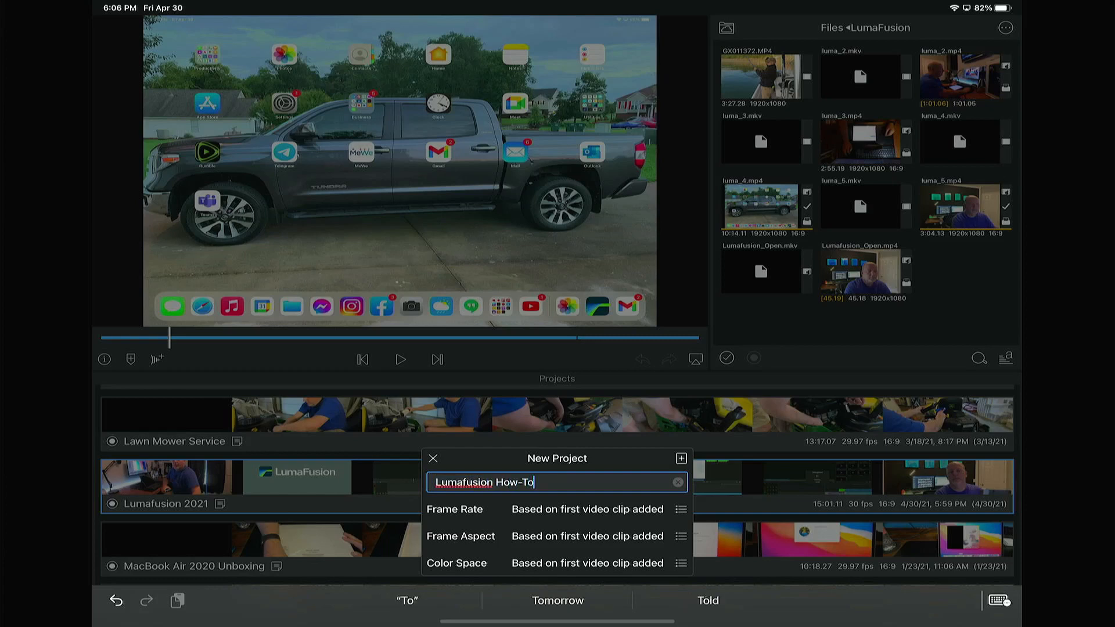
pyautogui.write('2021')
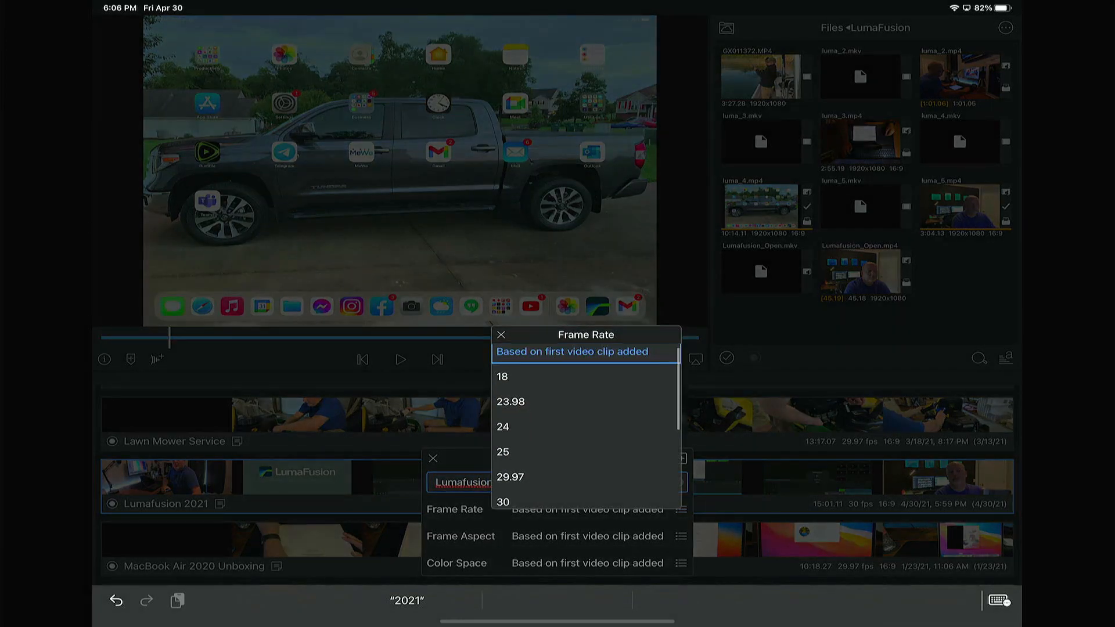
pyautogui.click(503, 502)
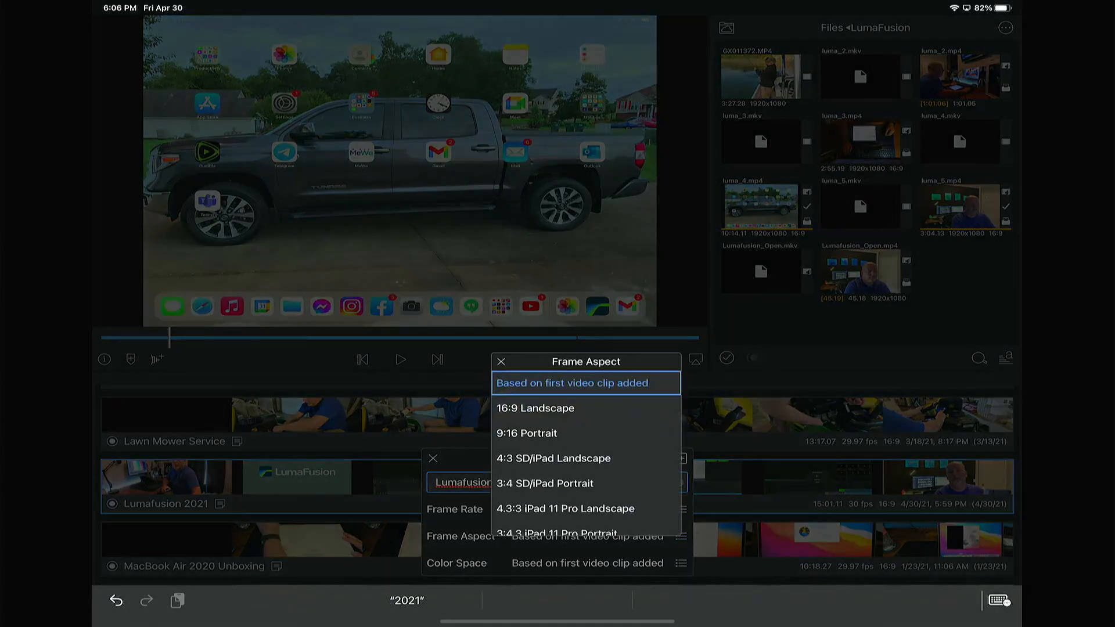
pyautogui.click(536, 408)
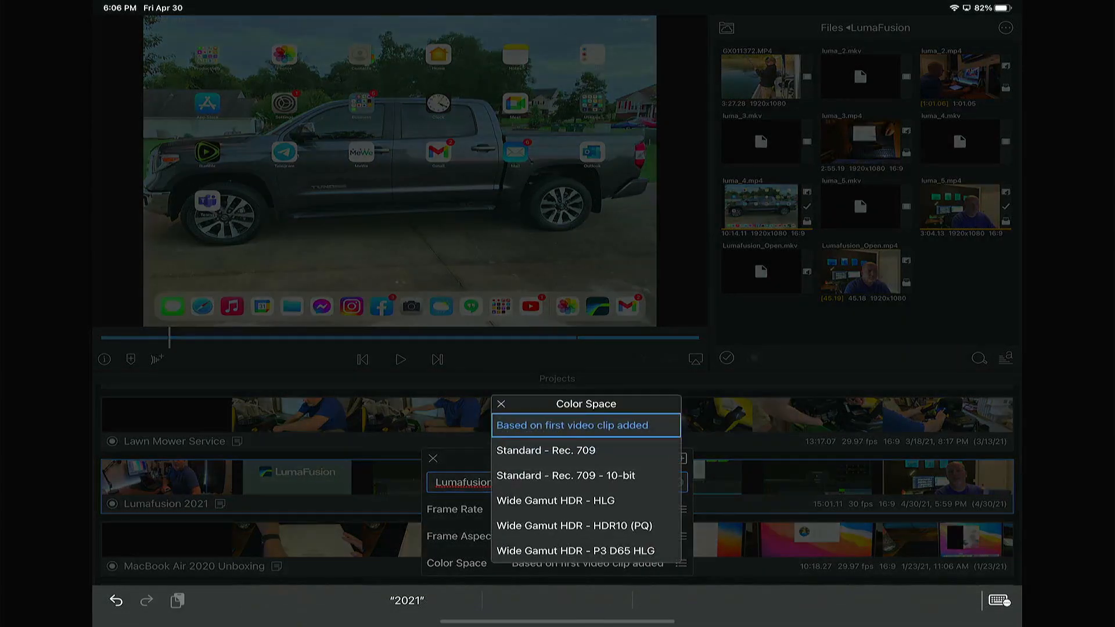
pyautogui.click(544, 450)
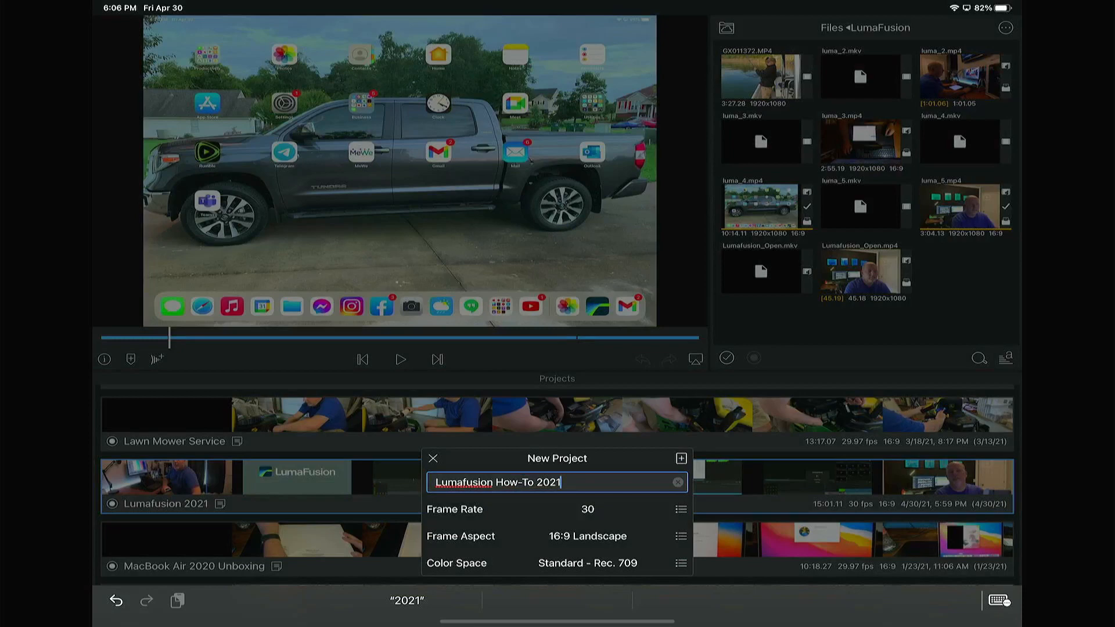
pyautogui.click(679, 458)
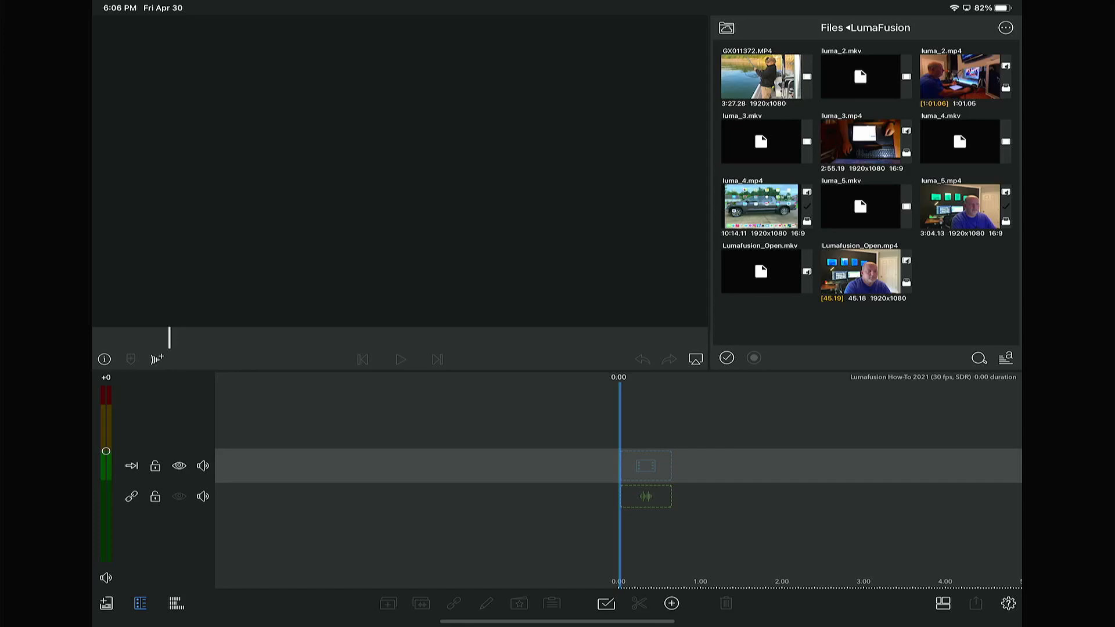
# Step: Import the new clips and put the 1:07 Luma OPen.mp4 on the primary track
pyautogui.press('home')
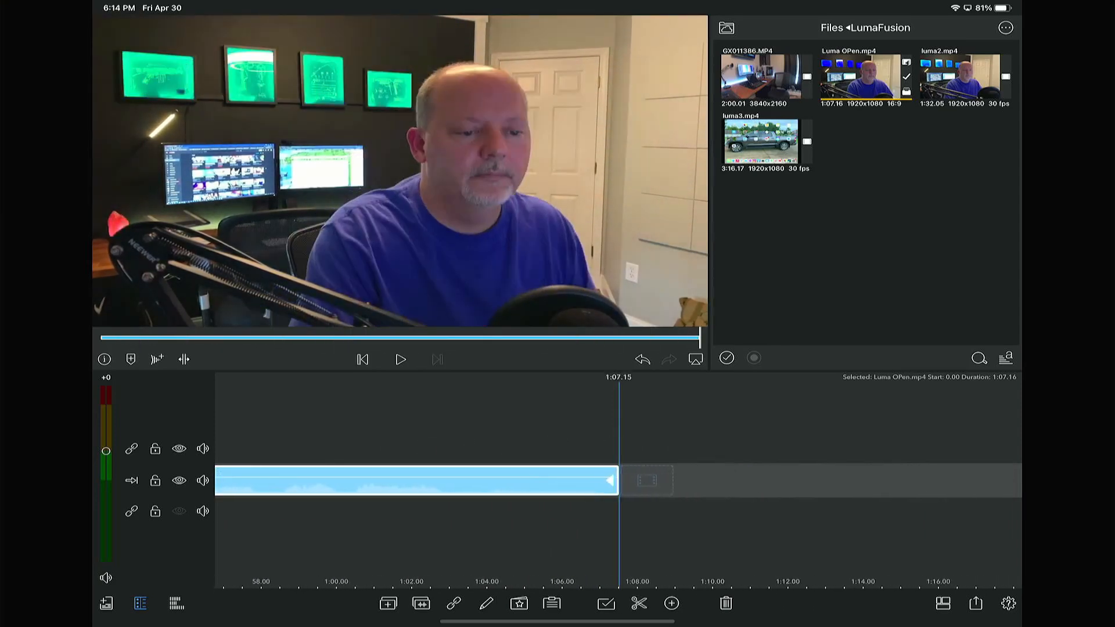
# Step: Play back the Luma OPen clip from the start of the timeline
pyautogui.click(765, 78)
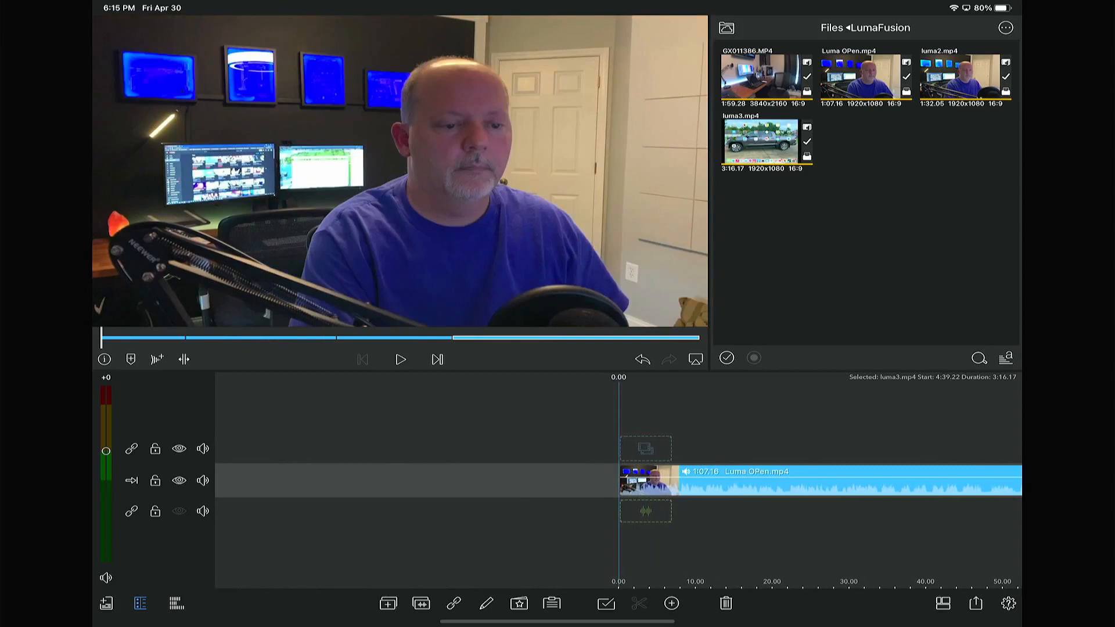
pyautogui.click(400, 359)
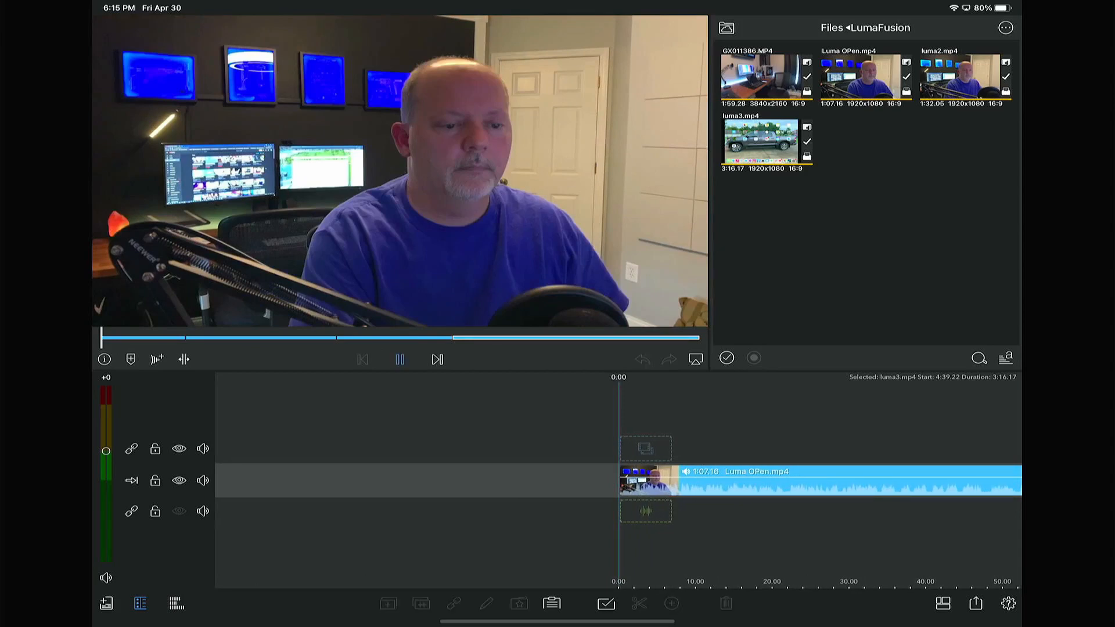
pyautogui.click(399, 359)
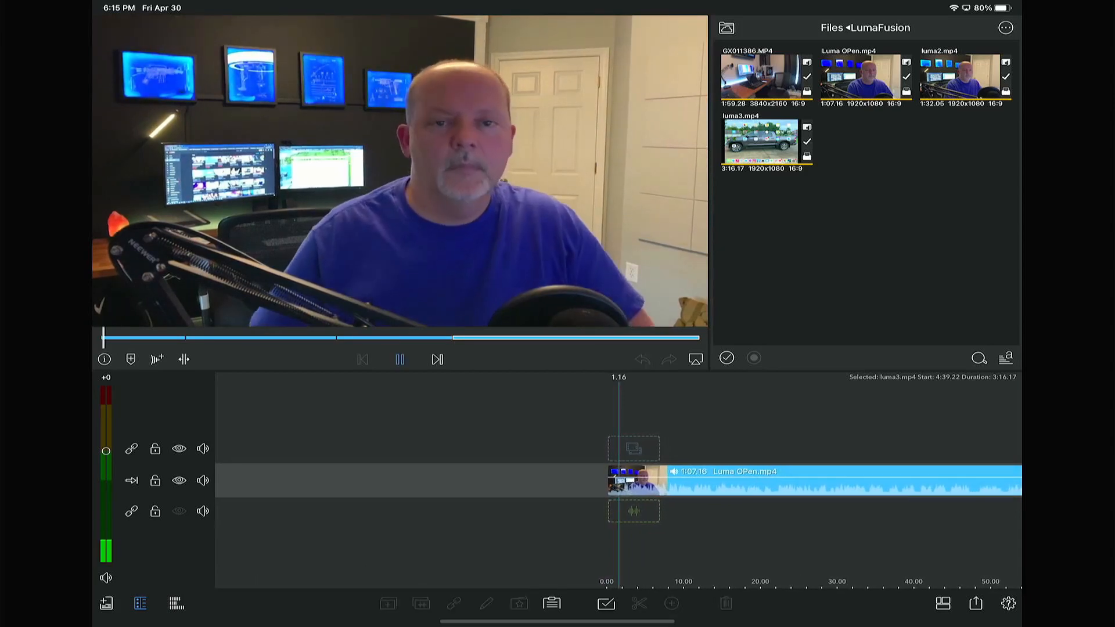
pyautogui.click(399, 358)
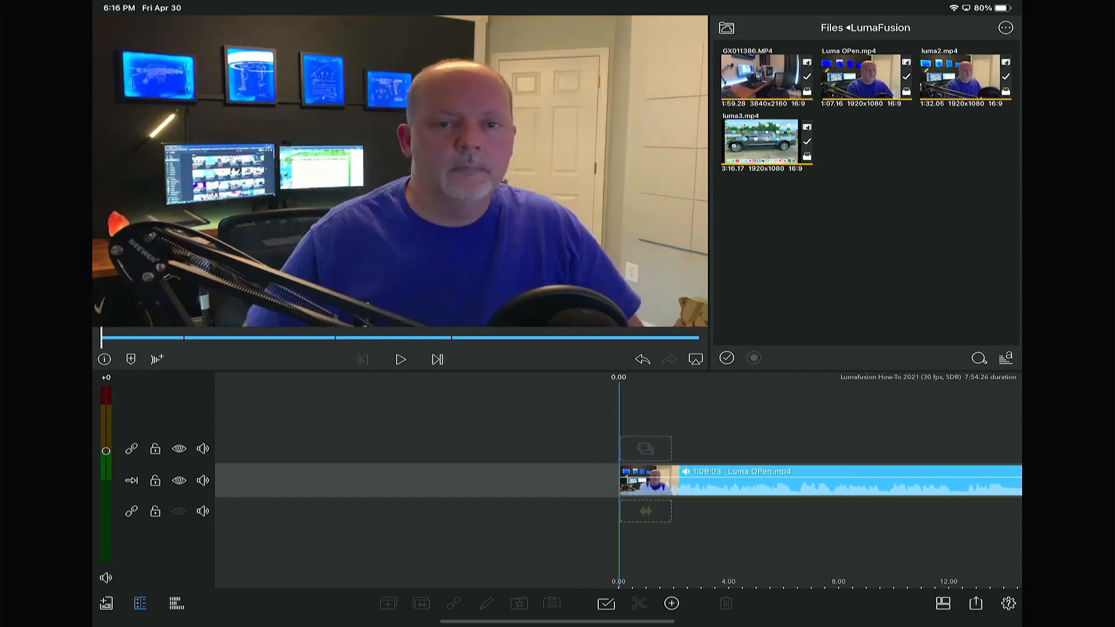
# Step: Add a cross dissolve to the clip's start, preview it, and return to the start
pyautogui.click(669, 602)
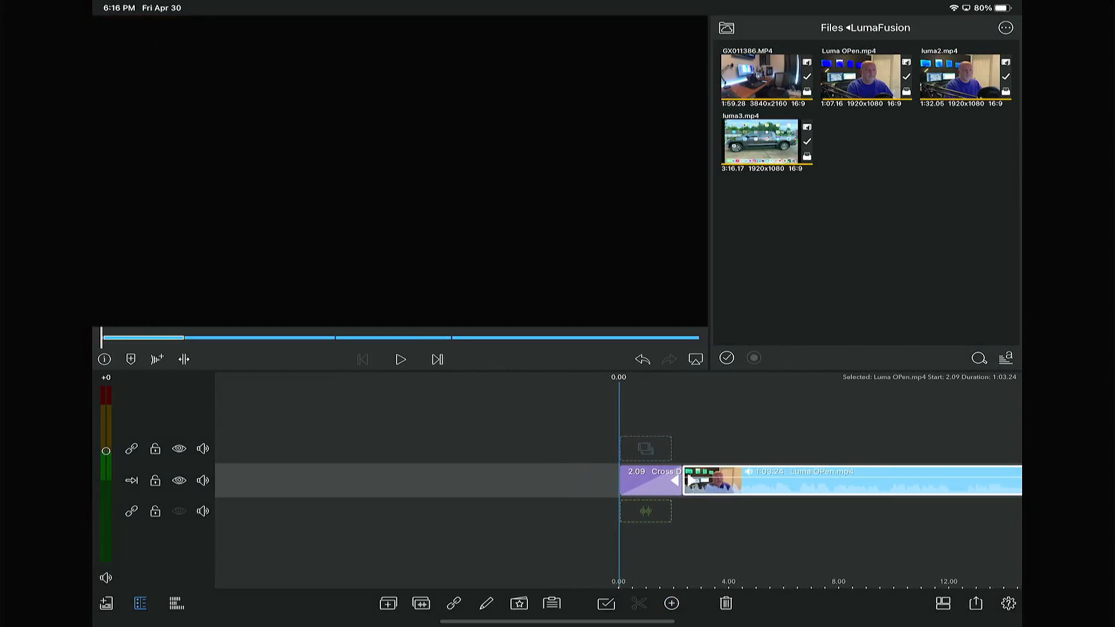
pyautogui.click(400, 359)
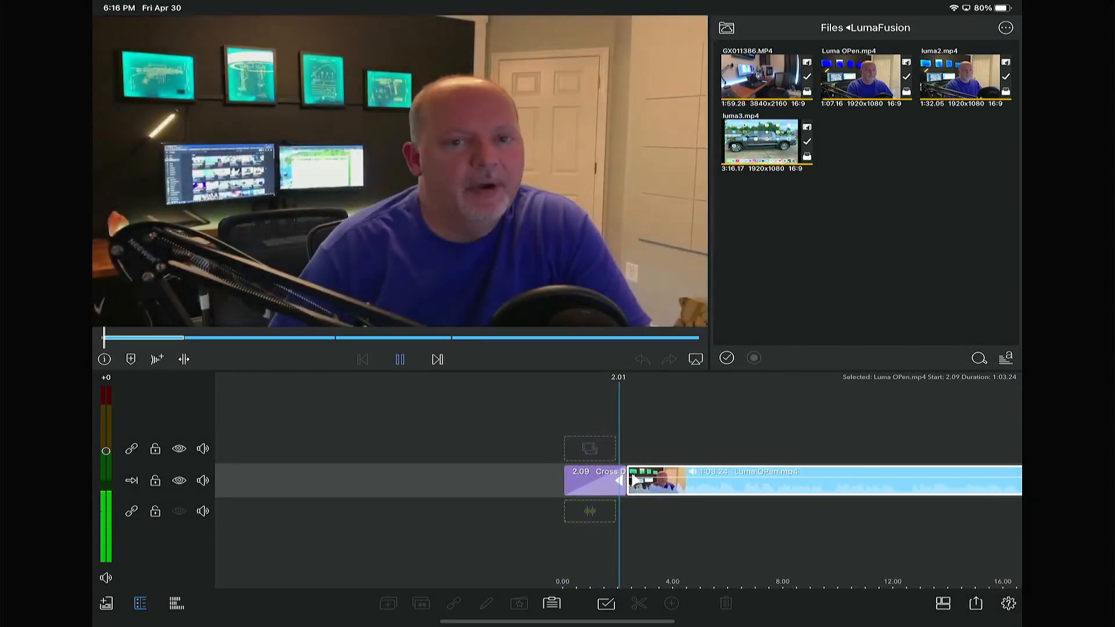
pyautogui.click(400, 359)
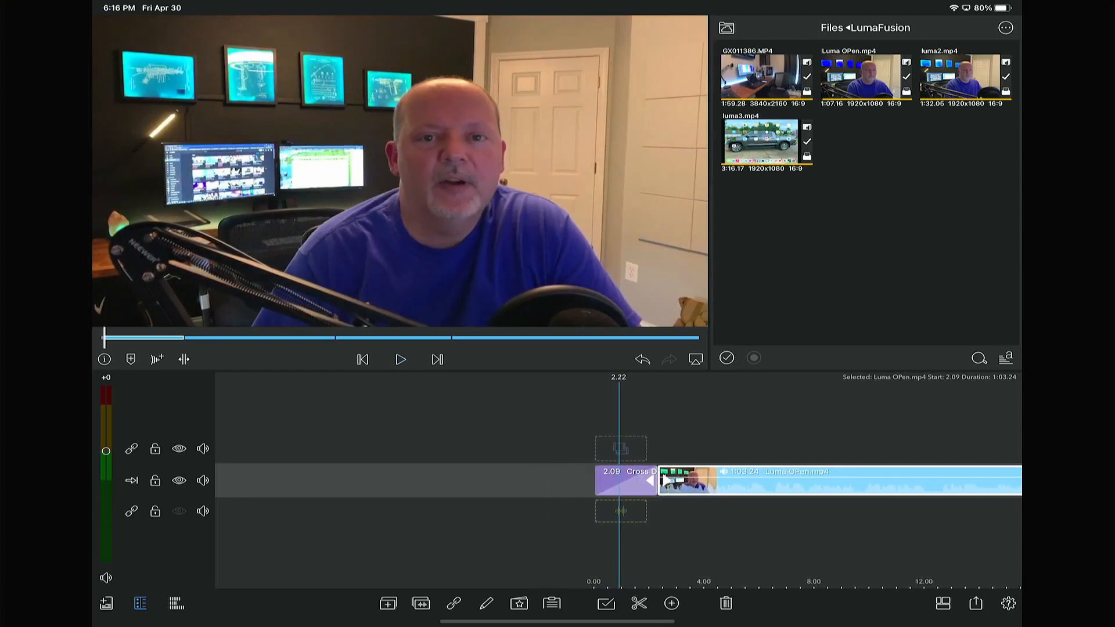
pyautogui.click(361, 359)
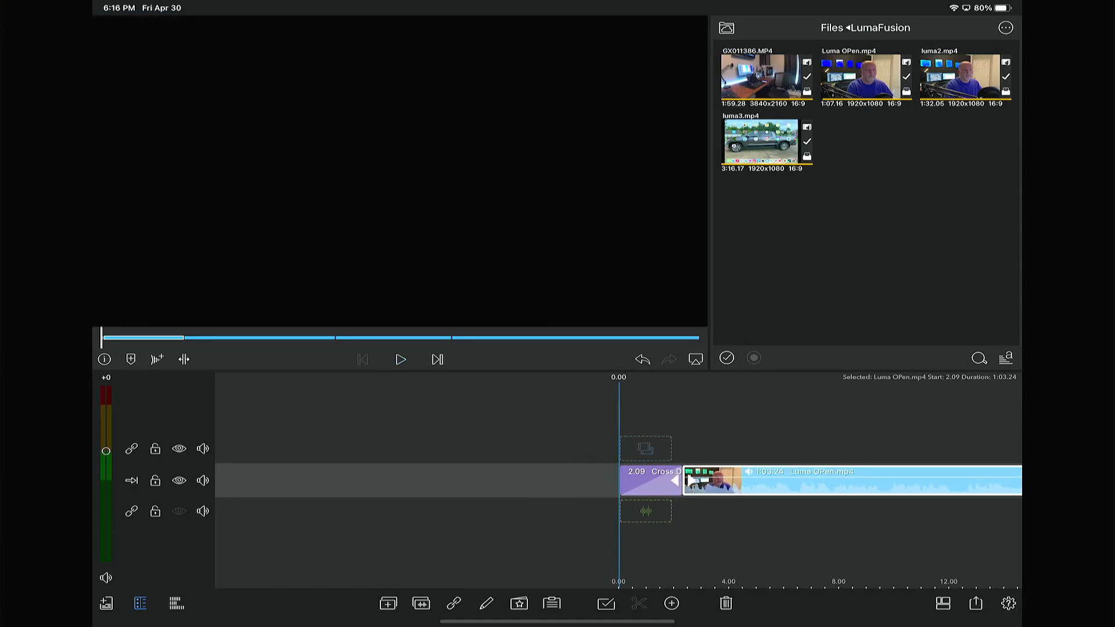
# Step: Add Name_Pop_In.mp4 from Video_Callouts above the main clip with Green Screen Key applied
pyautogui.click(835, 28)
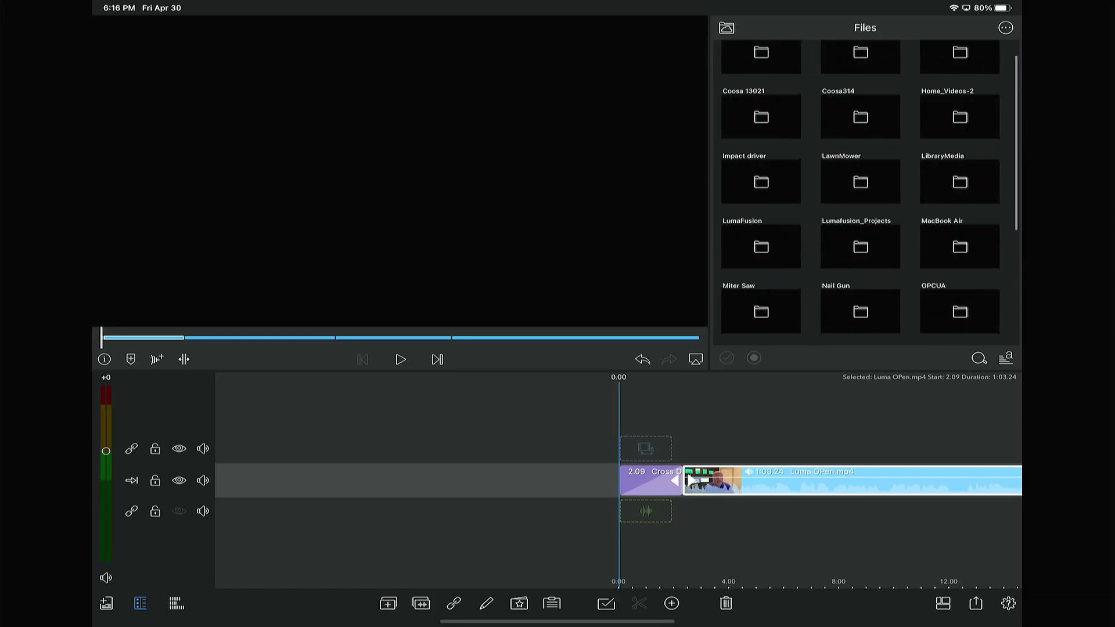
pyautogui.scroll(-3)
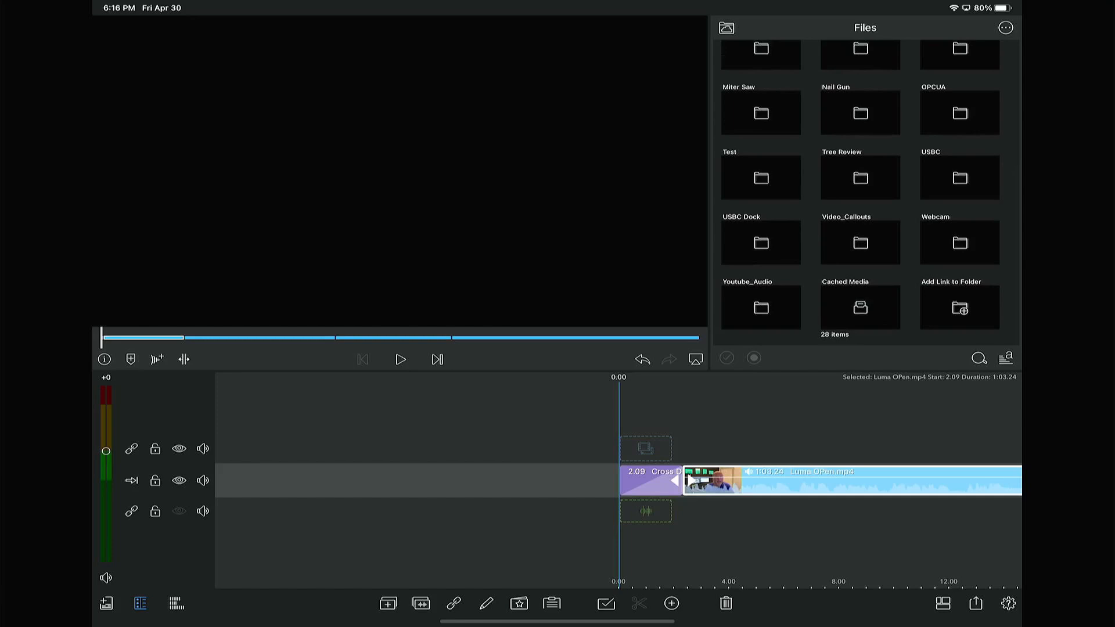
pyautogui.click(859, 242)
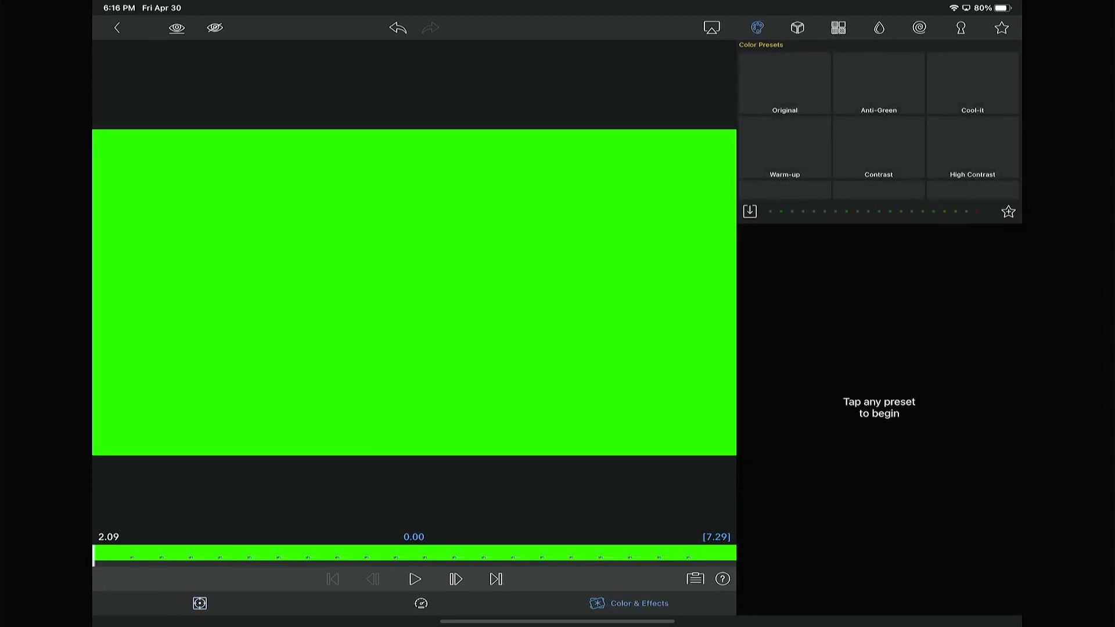
pyautogui.click(960, 28)
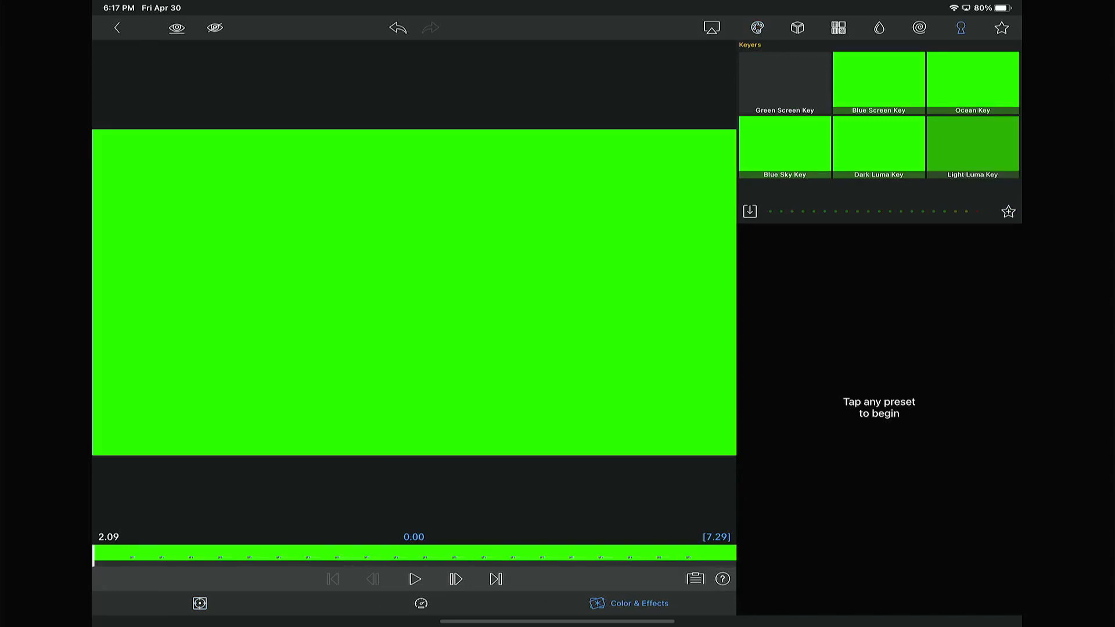
pyautogui.click(783, 80)
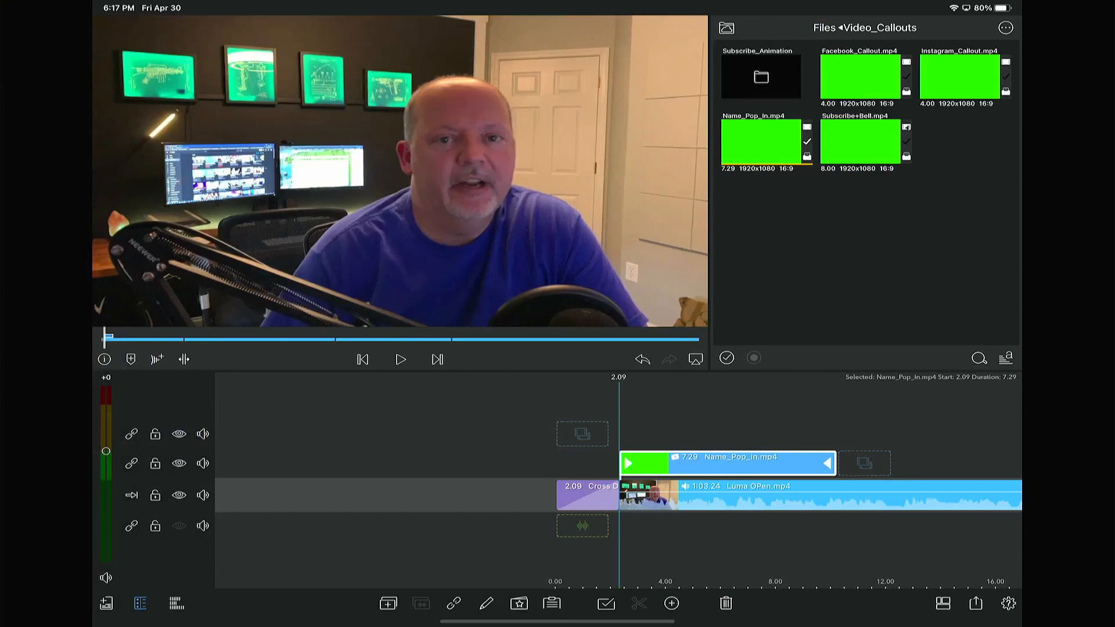
# Step: Preview the keyed name callout, then place Subscribe+Bell.mp4 on the overlay track at 2:11.05
pyautogui.click(361, 359)
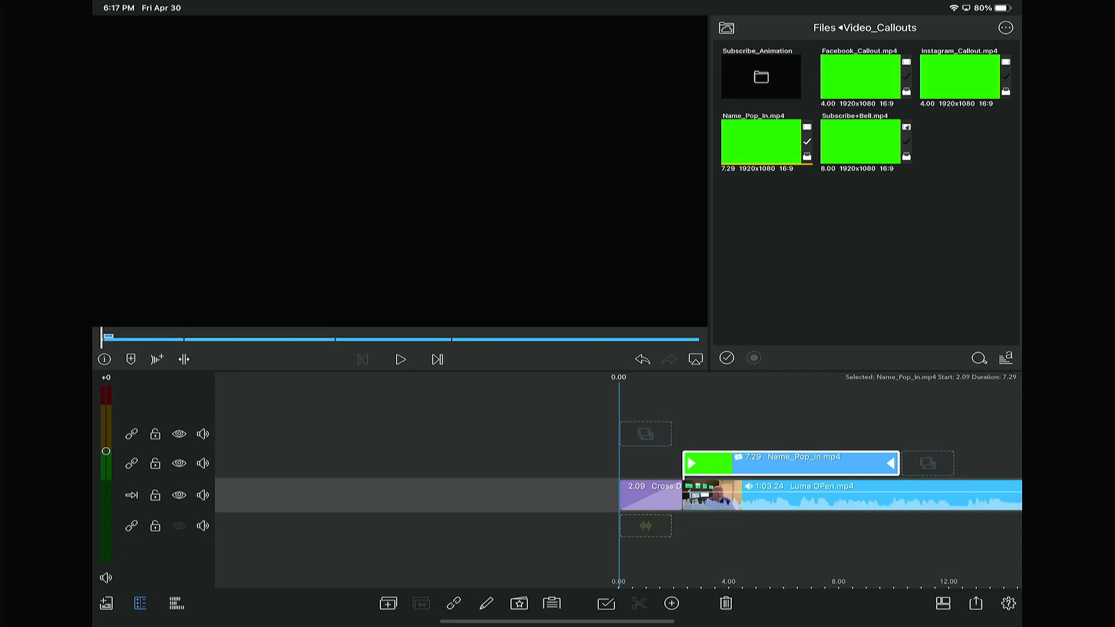
pyautogui.click(399, 359)
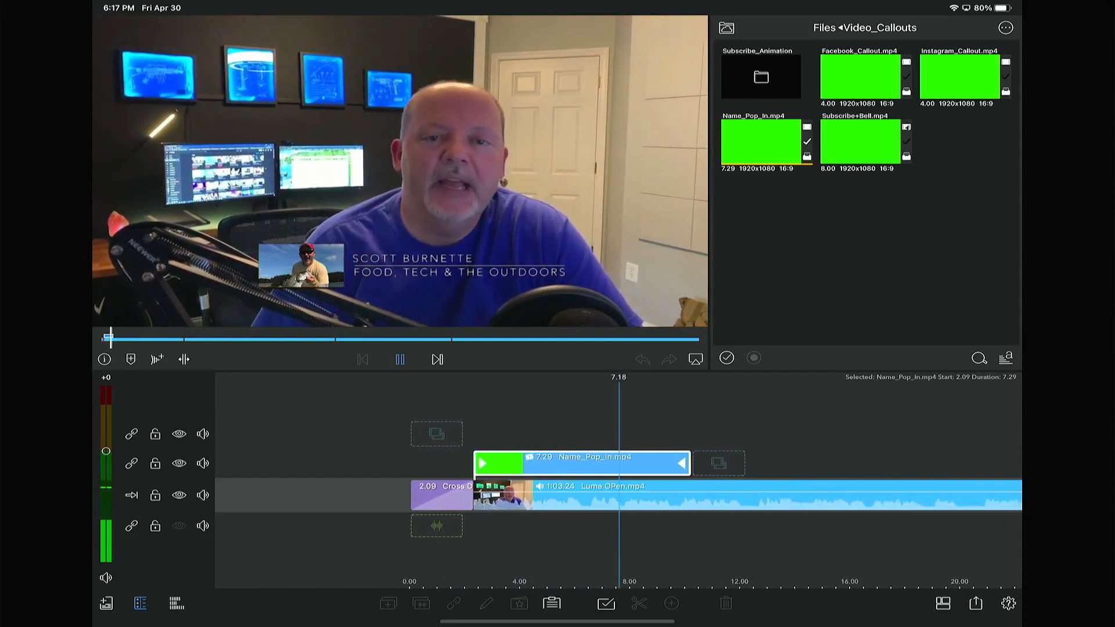
pyautogui.click(400, 358)
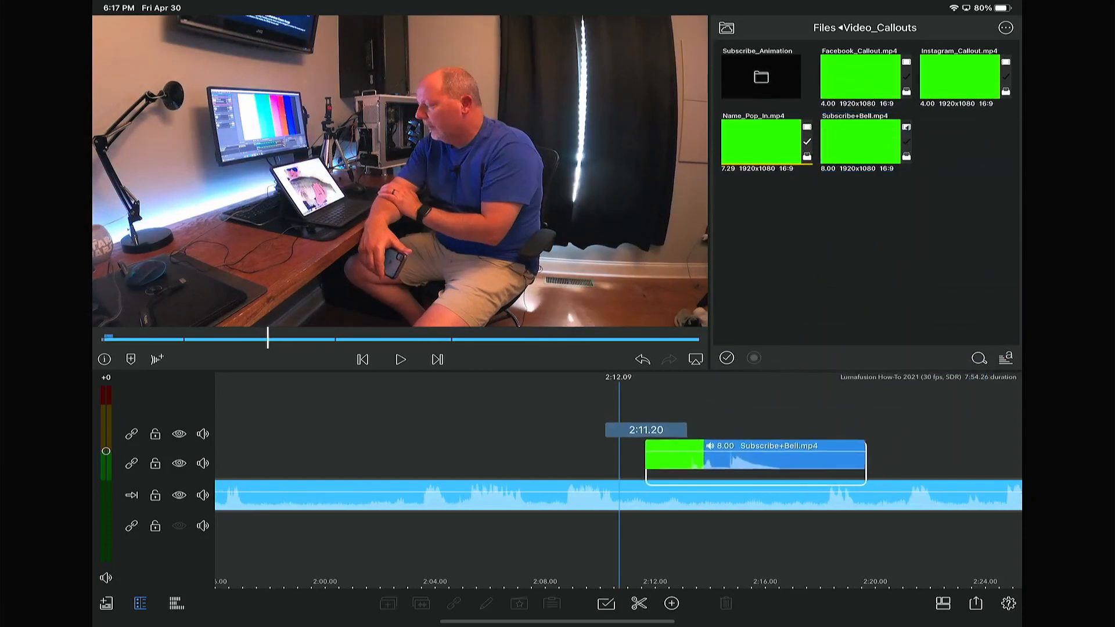
pyautogui.click(754, 461)
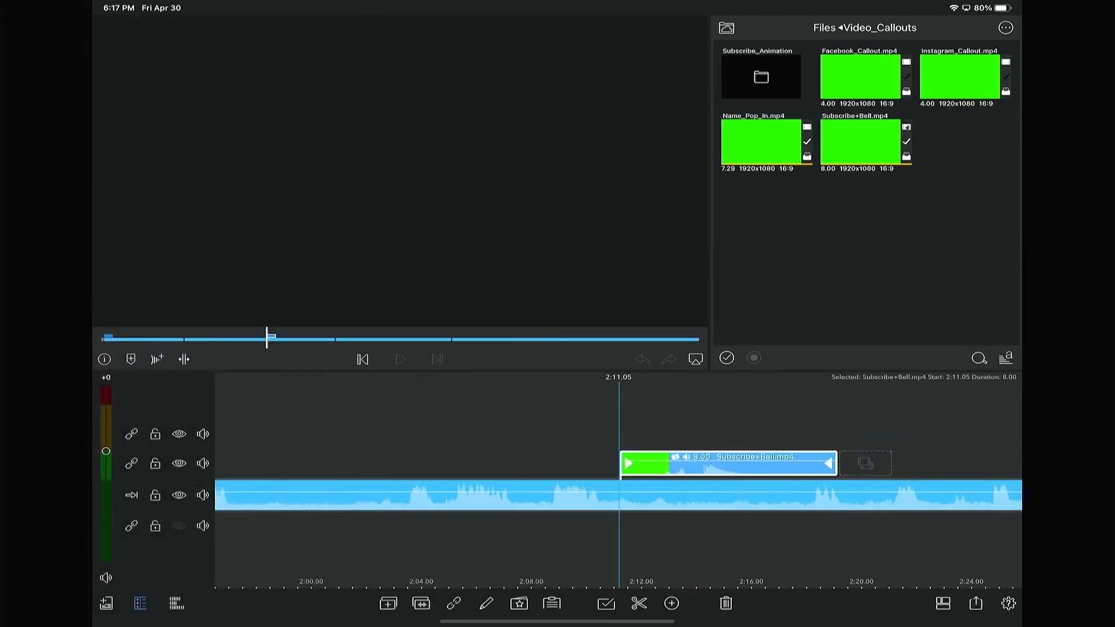
# Step: Preview the subscribe callout and add Chimez.mp3 from Youtube_Audio to an audio track at 2:08.23
pyautogui.click(400, 359)
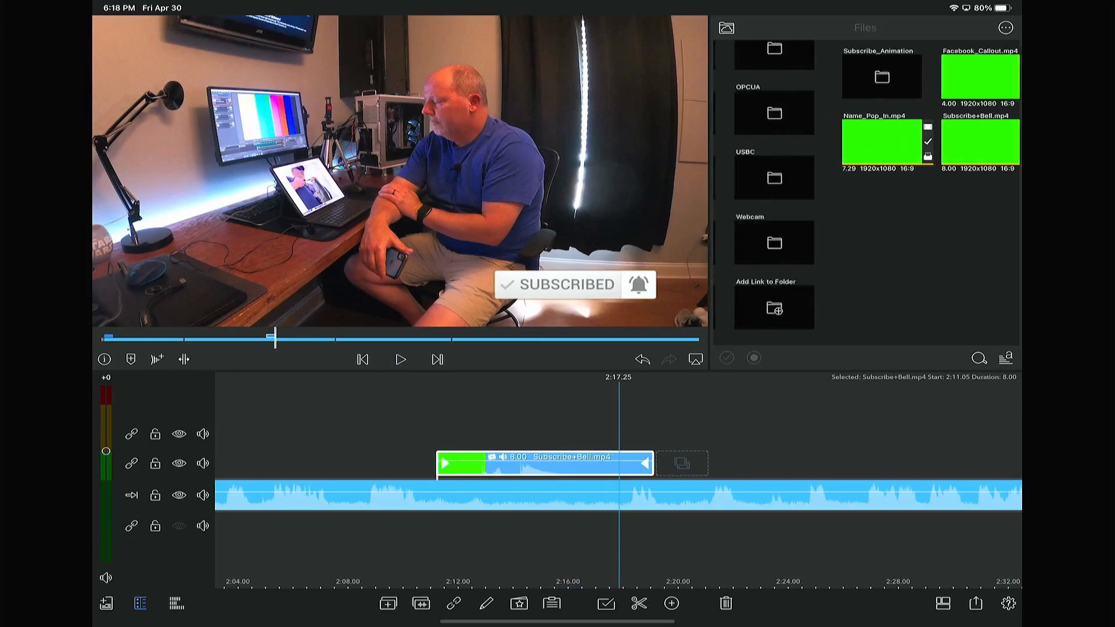
pyautogui.scroll(3)
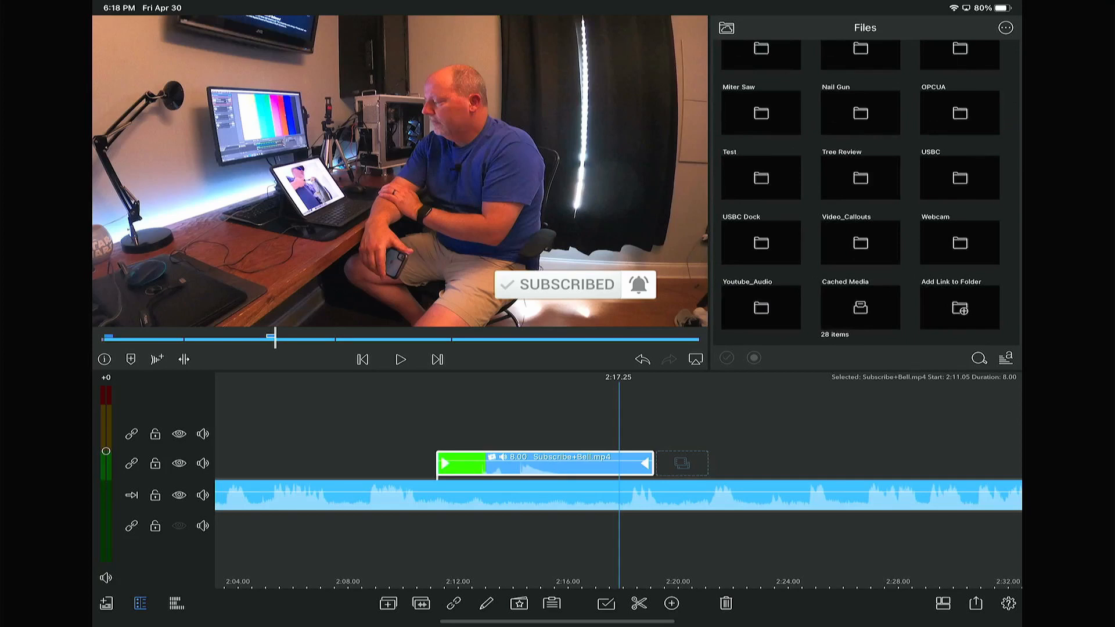
pyautogui.click(760, 308)
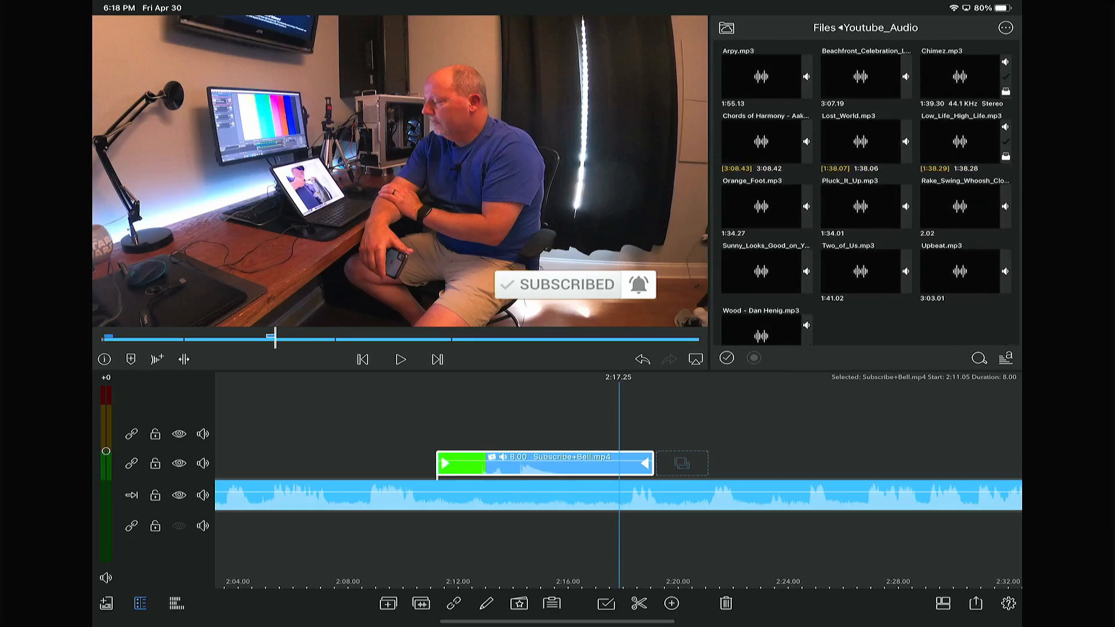
pyautogui.click(960, 77)
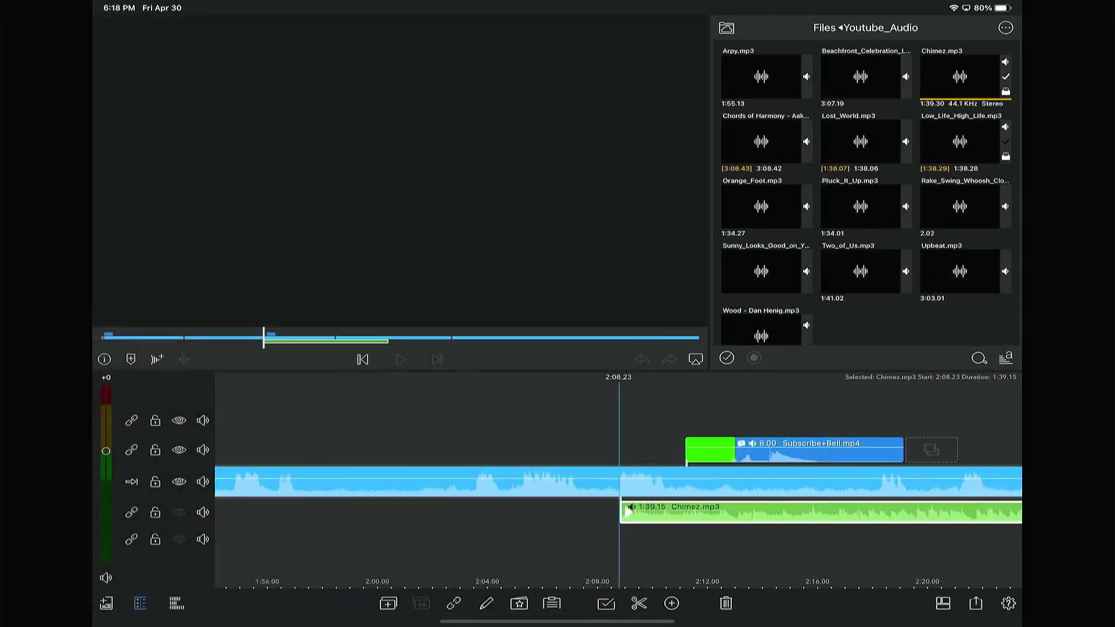
# Step: Add luma4.mp4 to the end of the main track, starting at 7:54.26
pyautogui.click(400, 358)
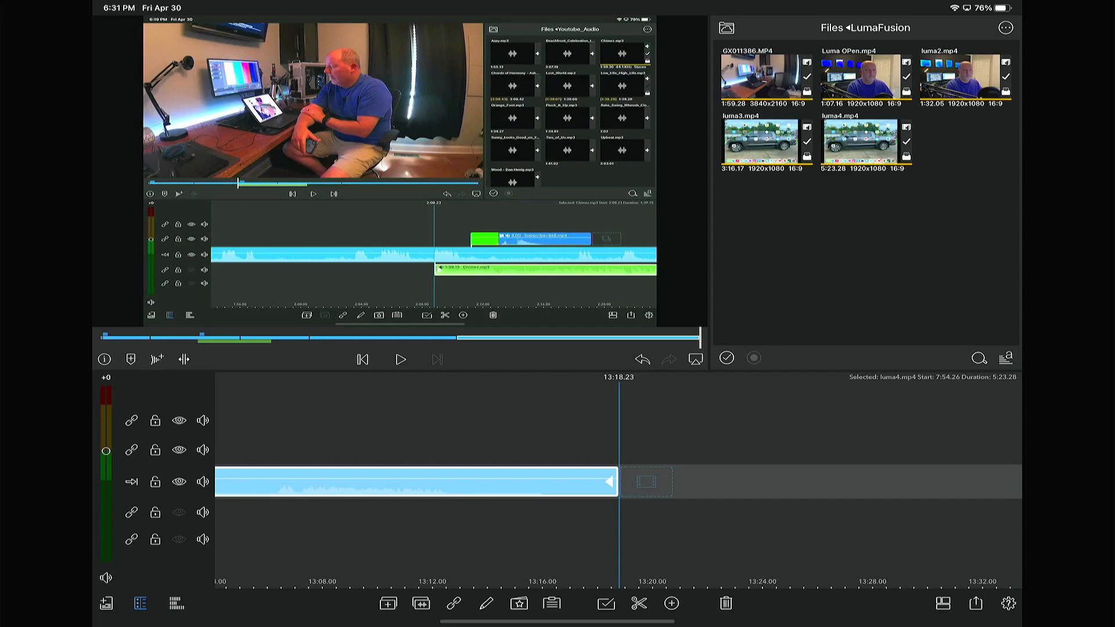
# Step: Start a Movie export with Files as the destination
pyautogui.click(975, 603)
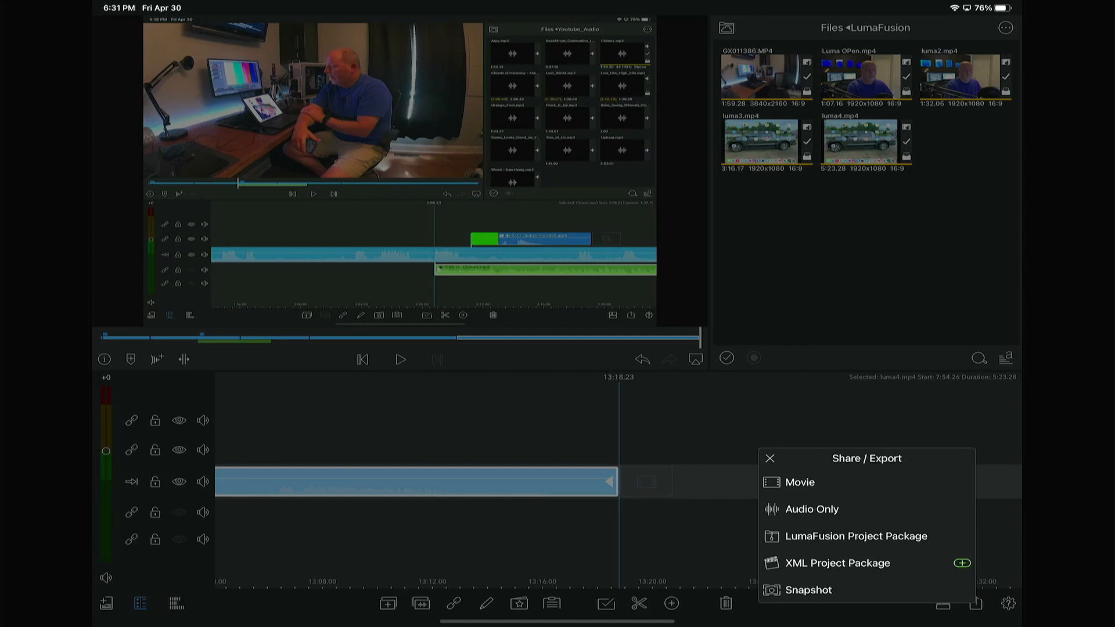
pyautogui.click(799, 482)
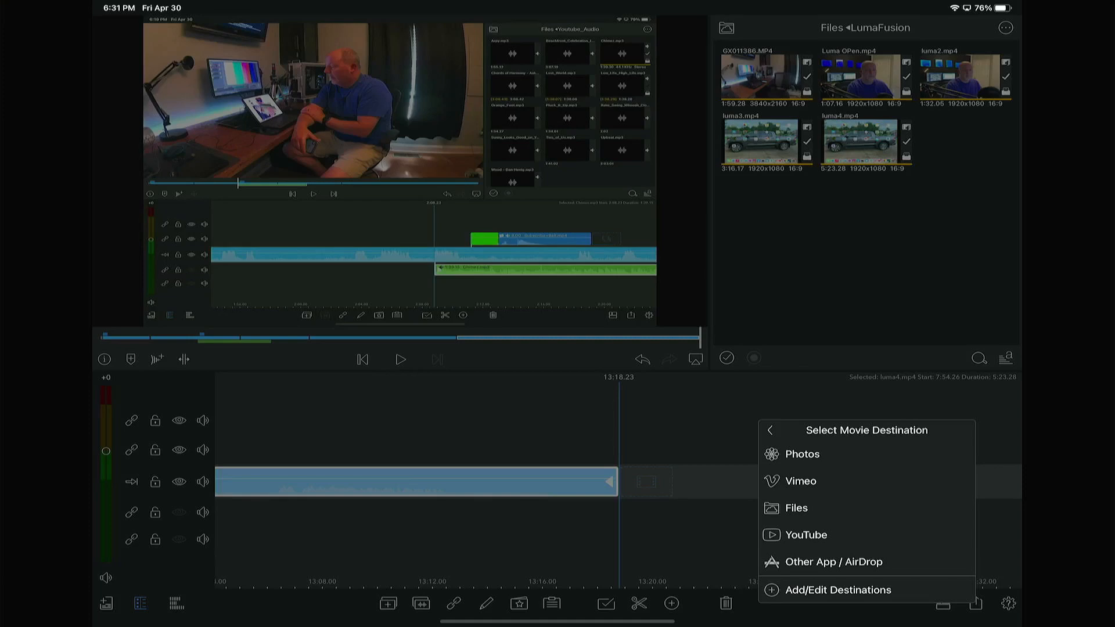
pyautogui.click(796, 508)
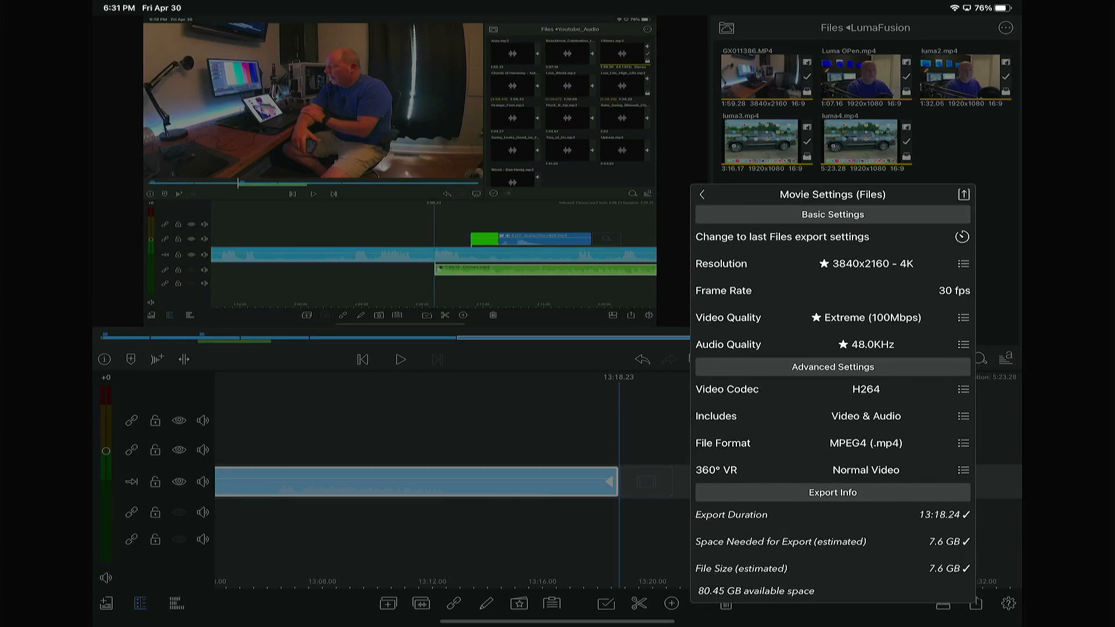
# Step: Lower the export to 1920x1080 1080p, set video quality, and export 'Lumafusion How-To 2021' to Files
pyautogui.click(964, 264)
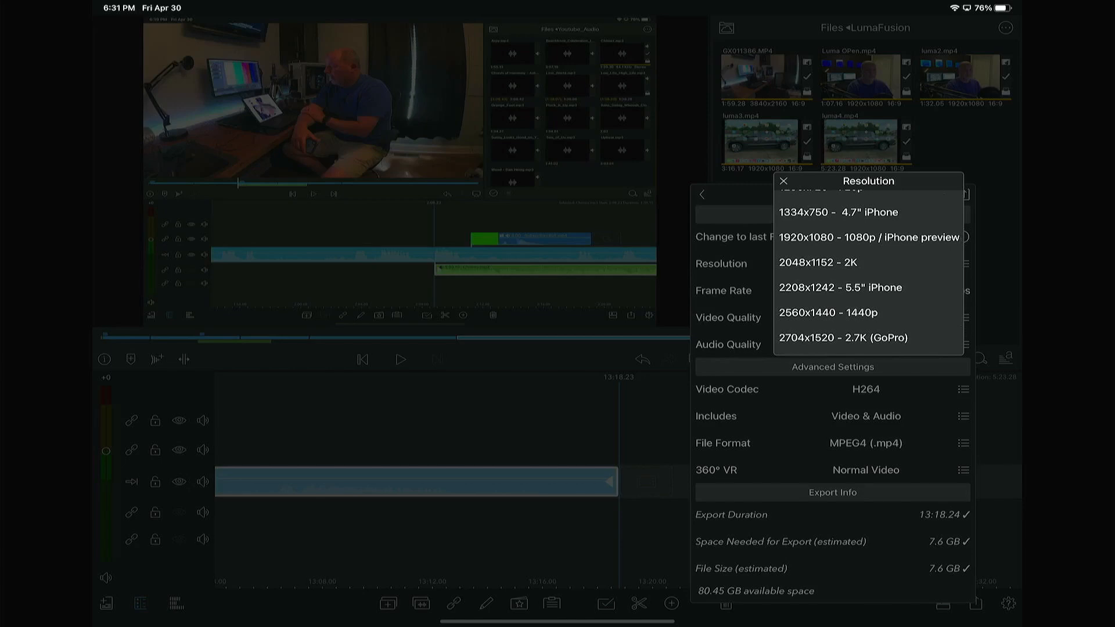
pyautogui.click(867, 237)
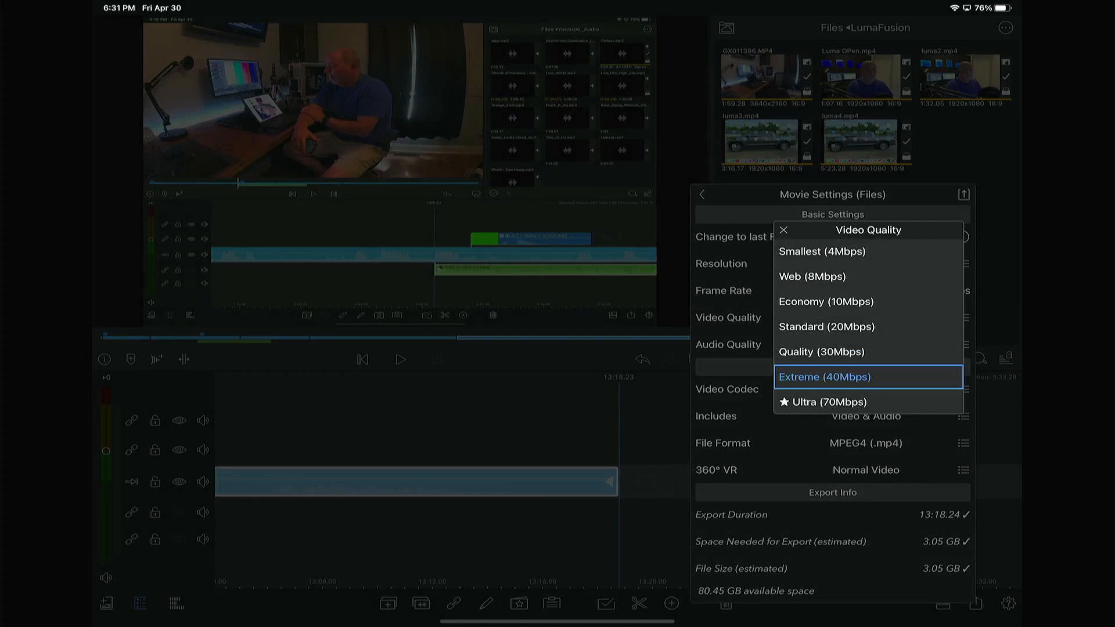
pyautogui.click(830, 377)
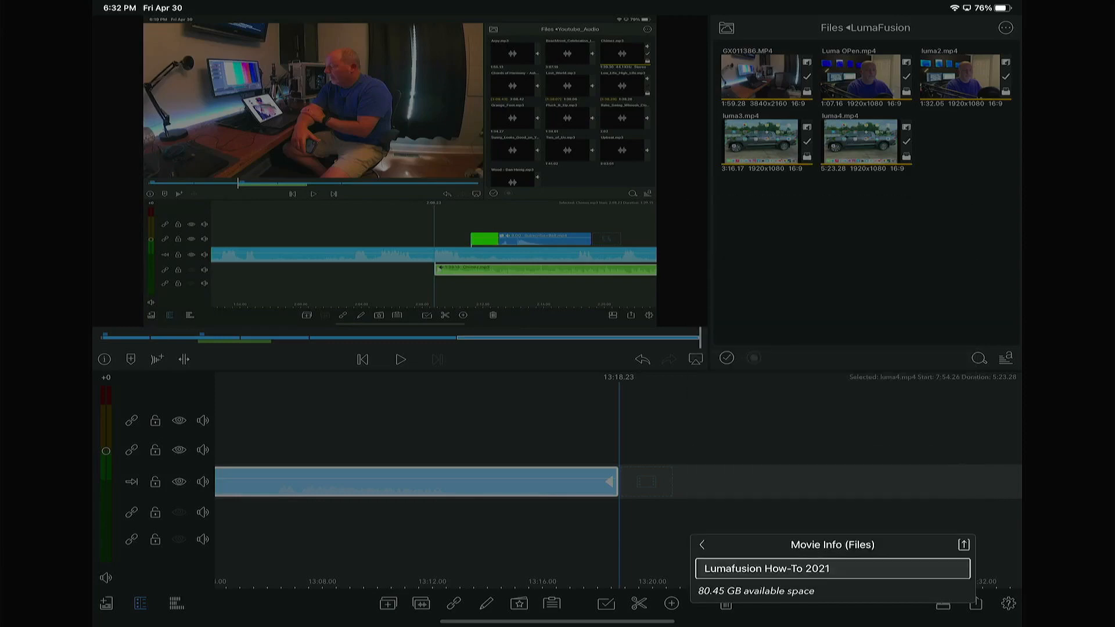
pyautogui.click(964, 544)
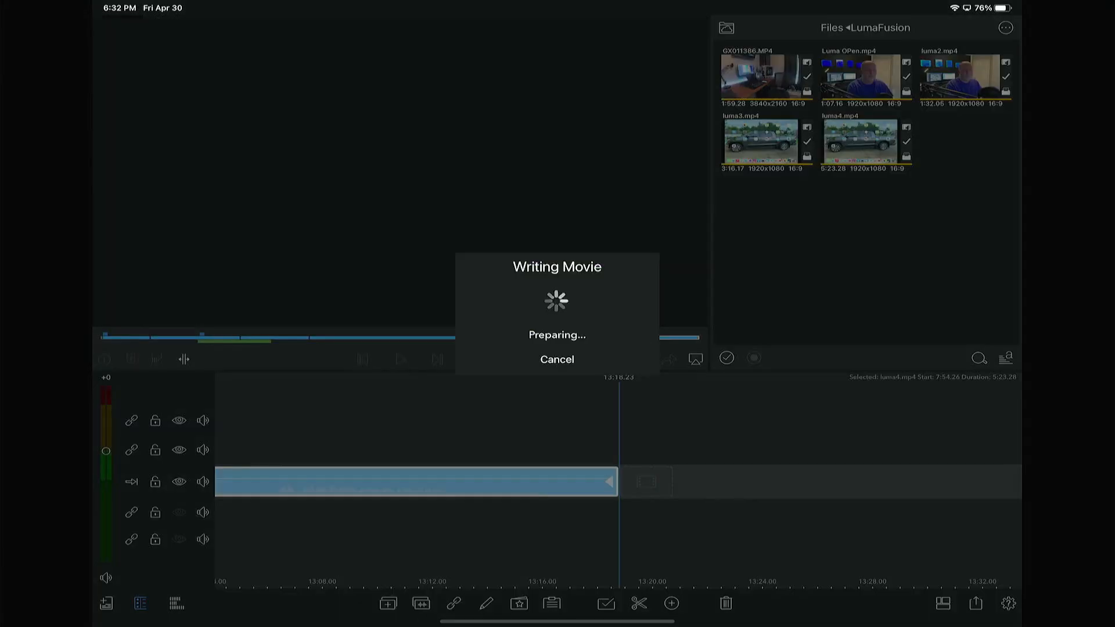